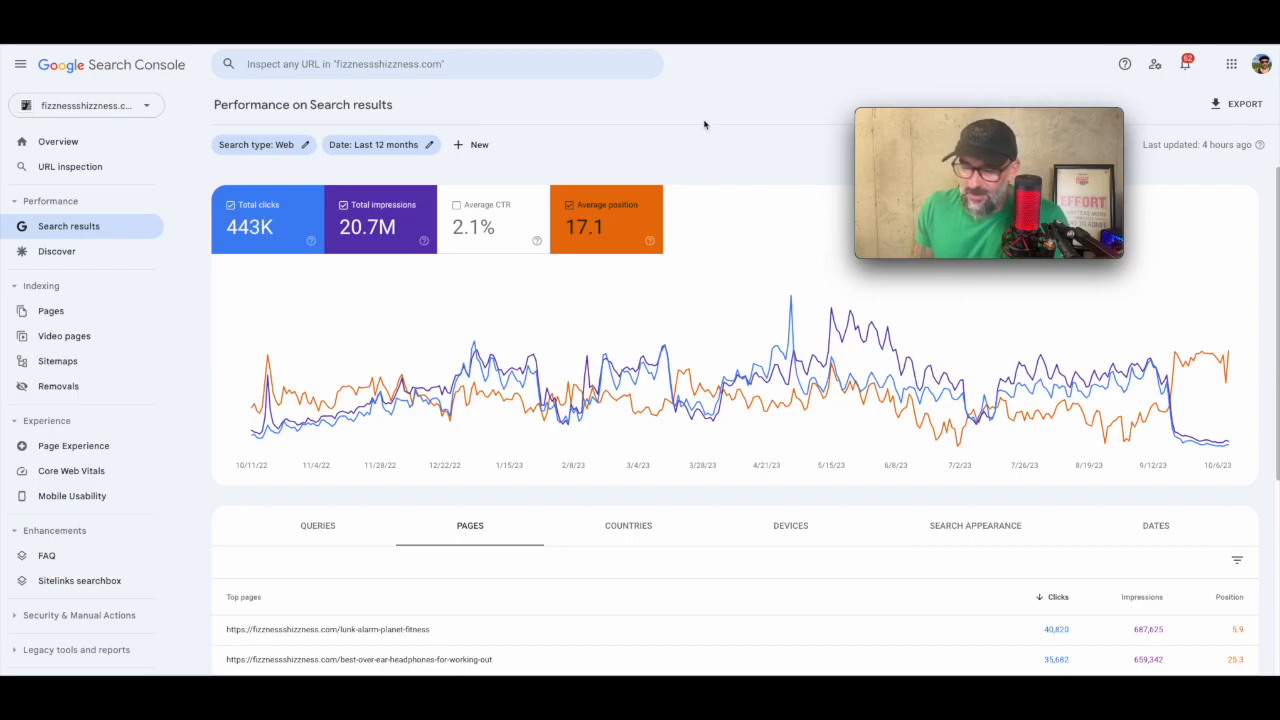
mouse_move(1207, 374)
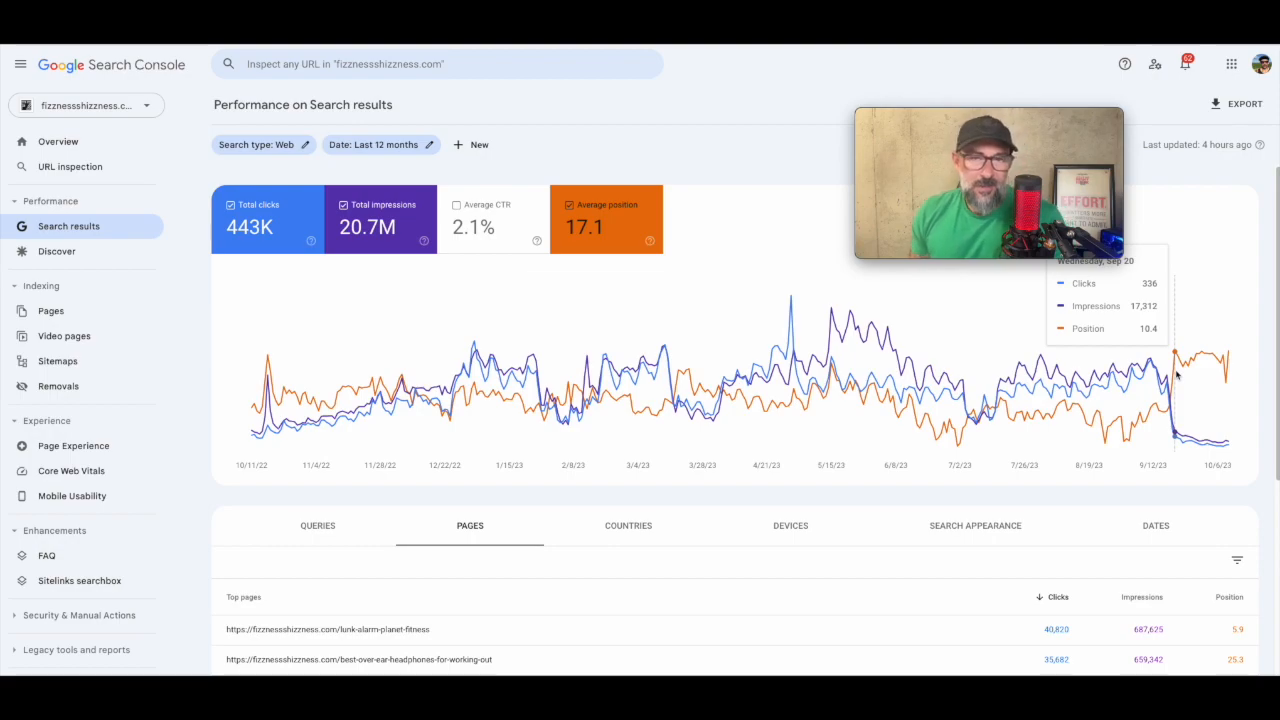
mouse_move(1178, 375)
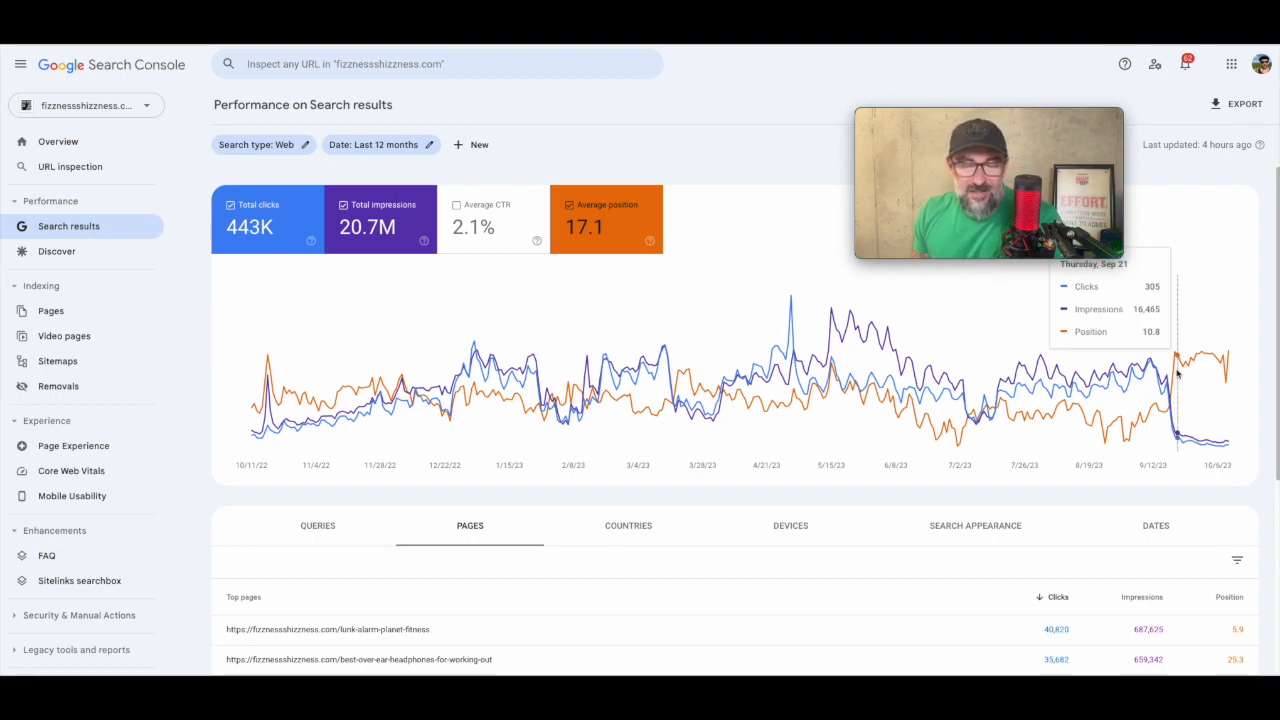
mouse_move(1175, 380)
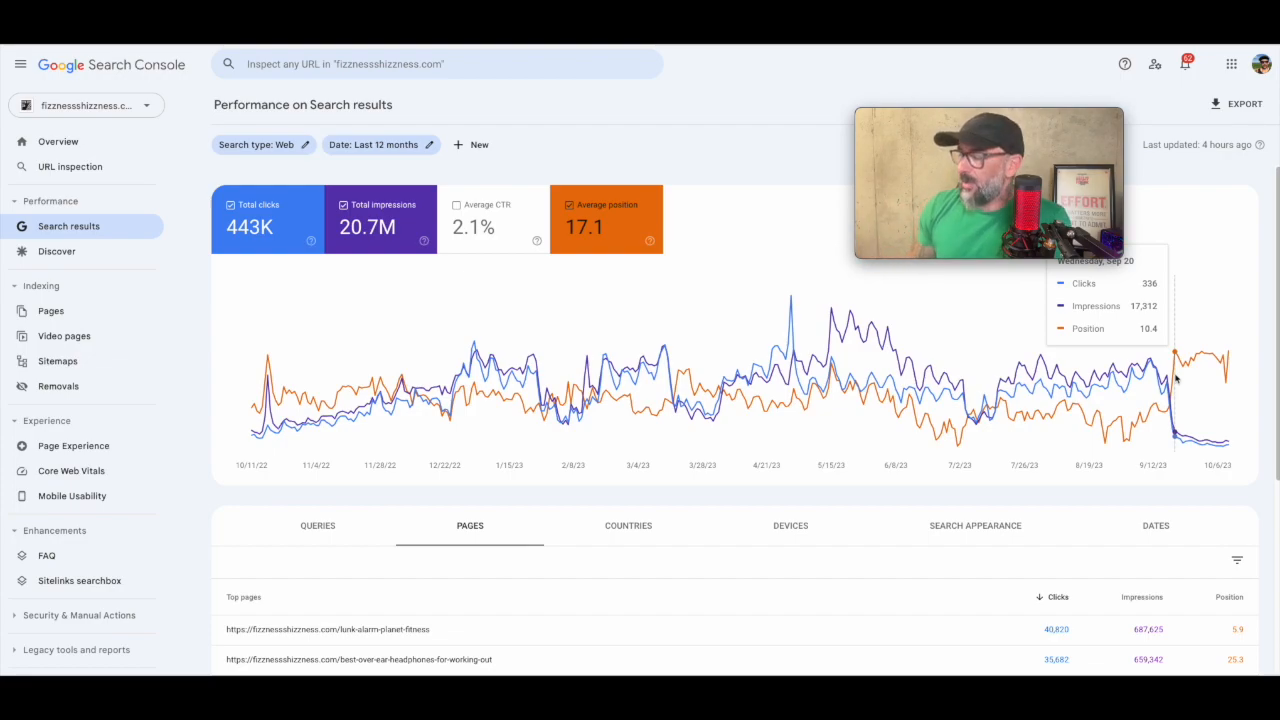
mouse_move(1225, 388)
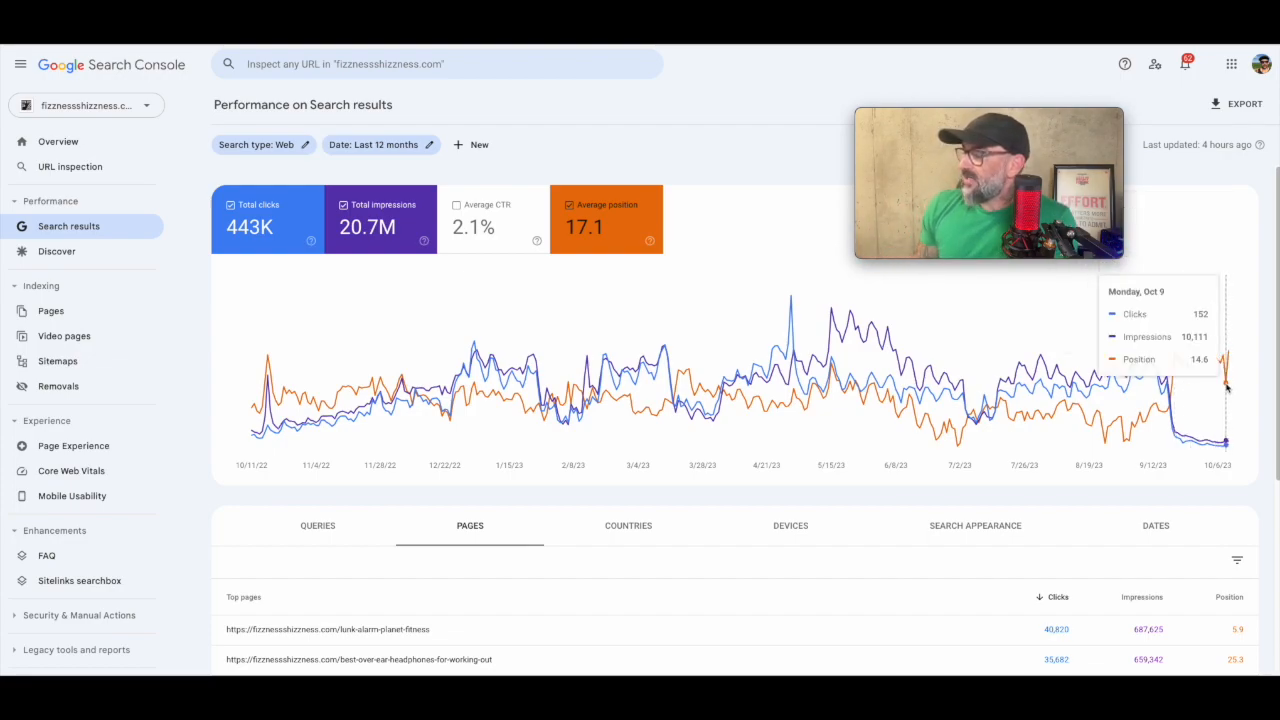
mouse_move(1222, 385)
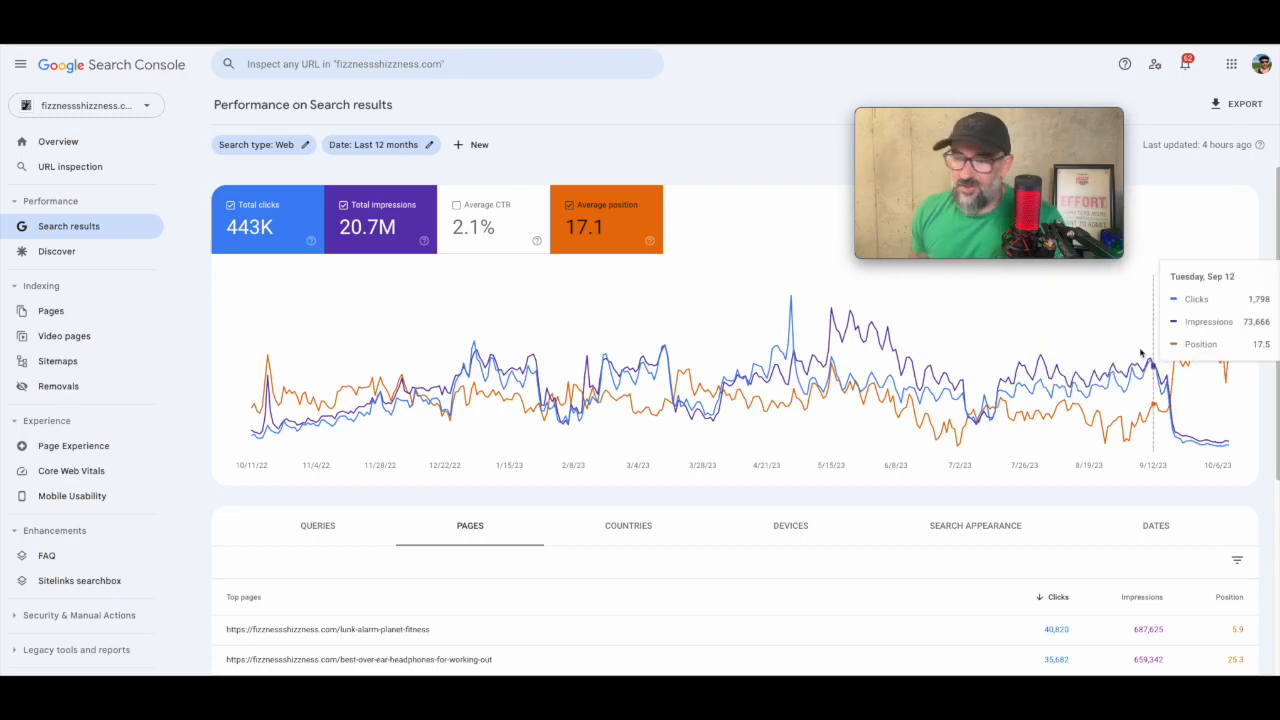
mouse_move(1200, 270)
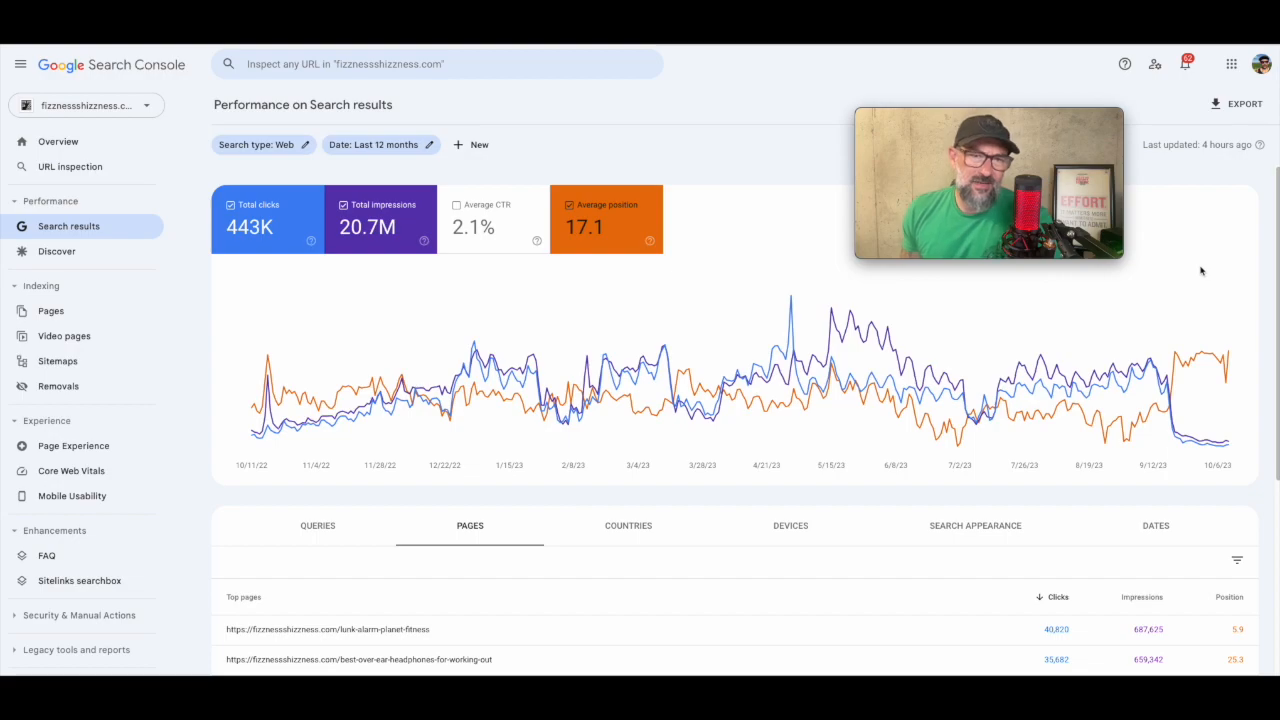
mouse_move(565, 373)
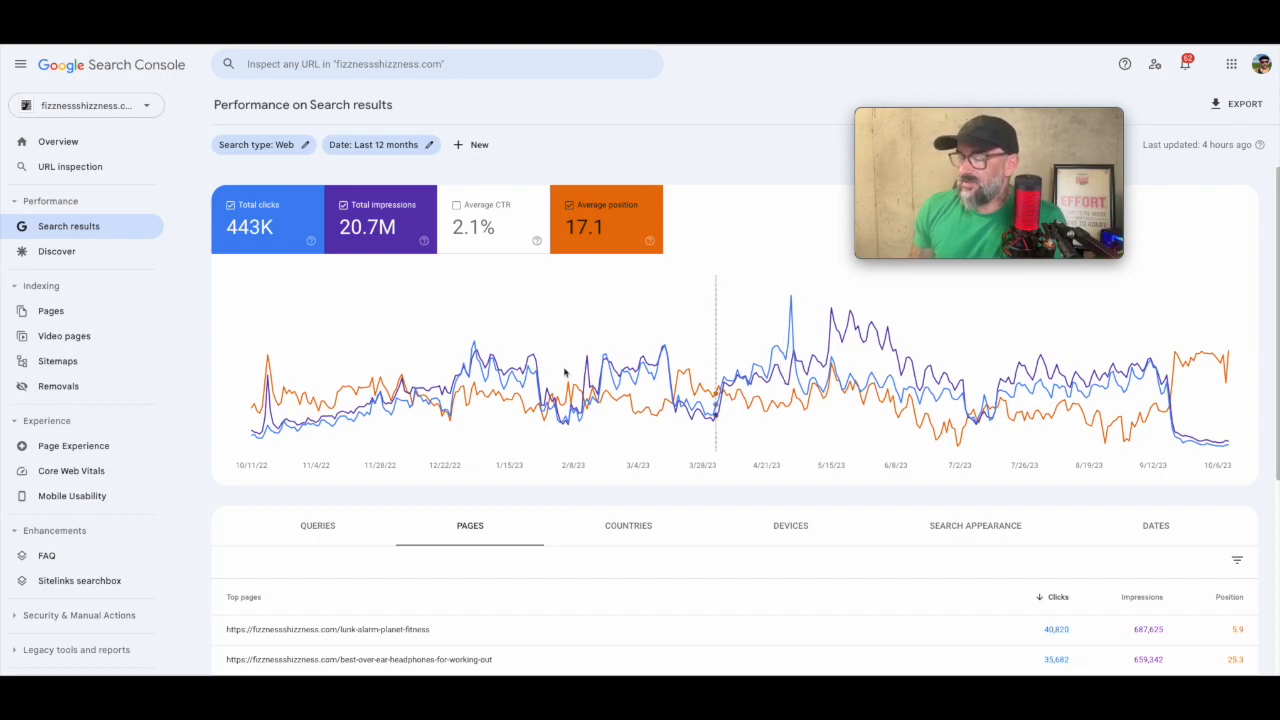
mouse_move(828, 380)
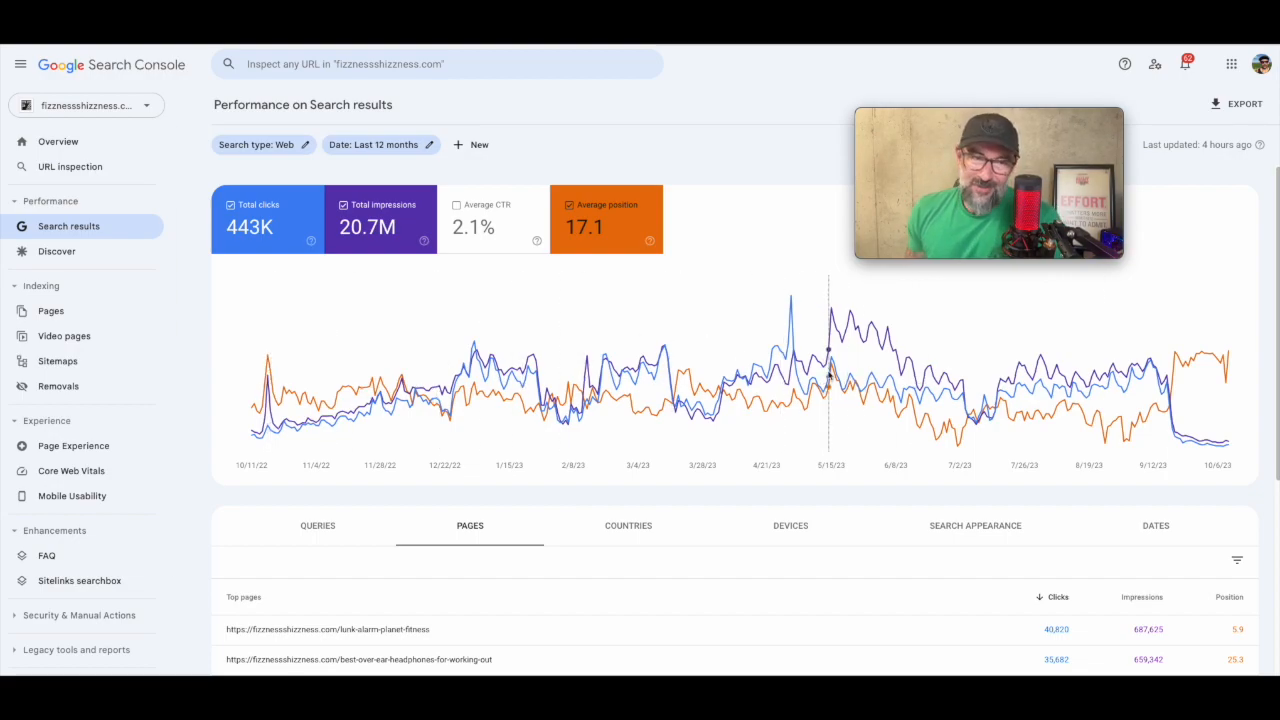
mouse_move(1155, 295)
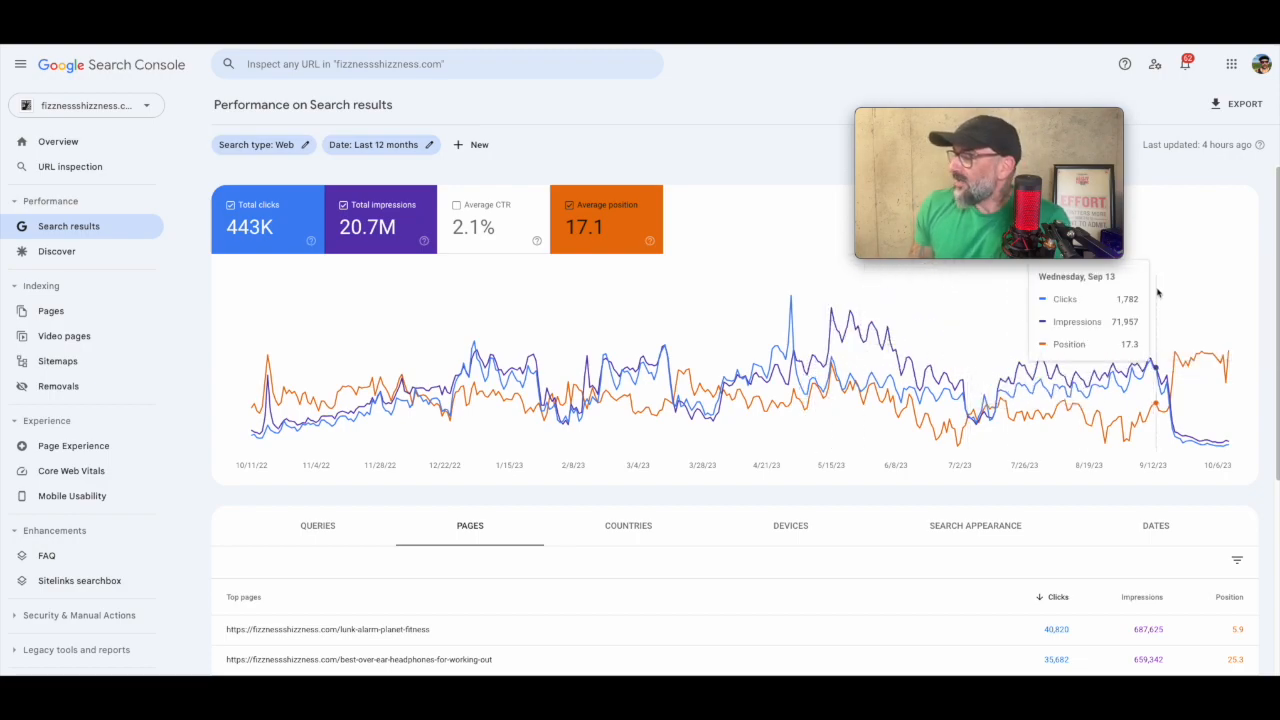
mouse_move(1210, 300)
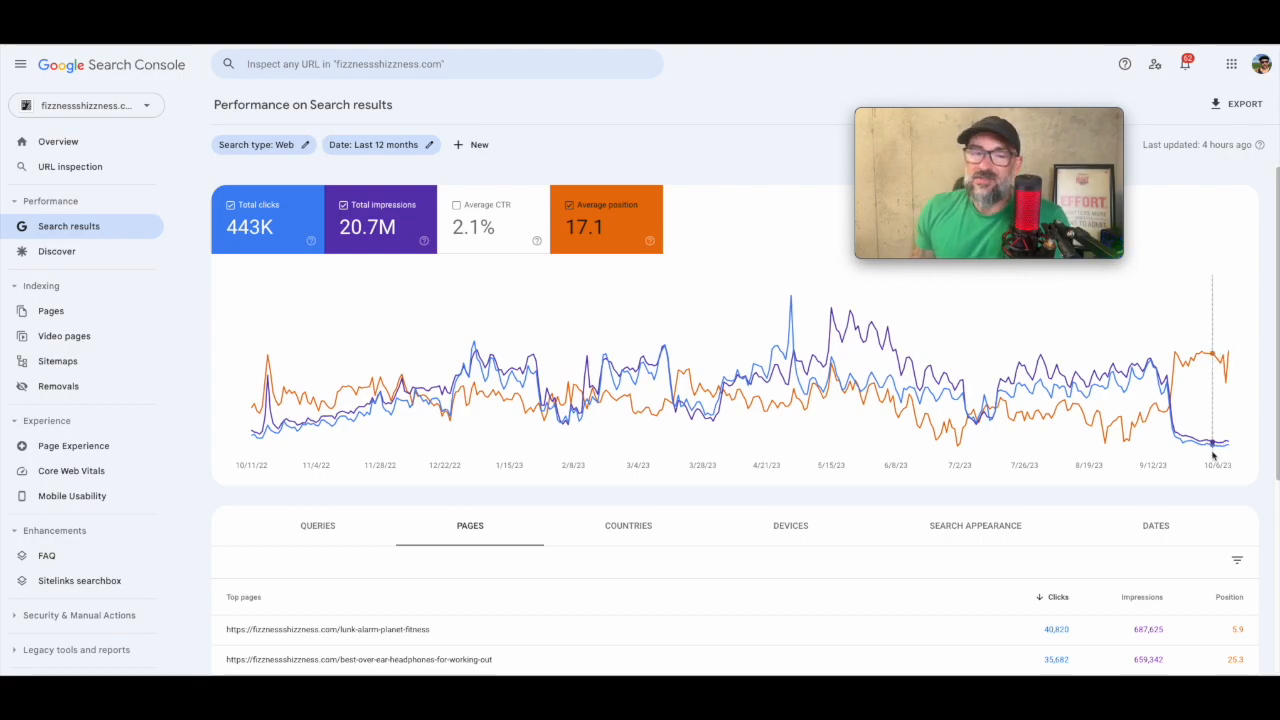
mouse_move(1228, 440)
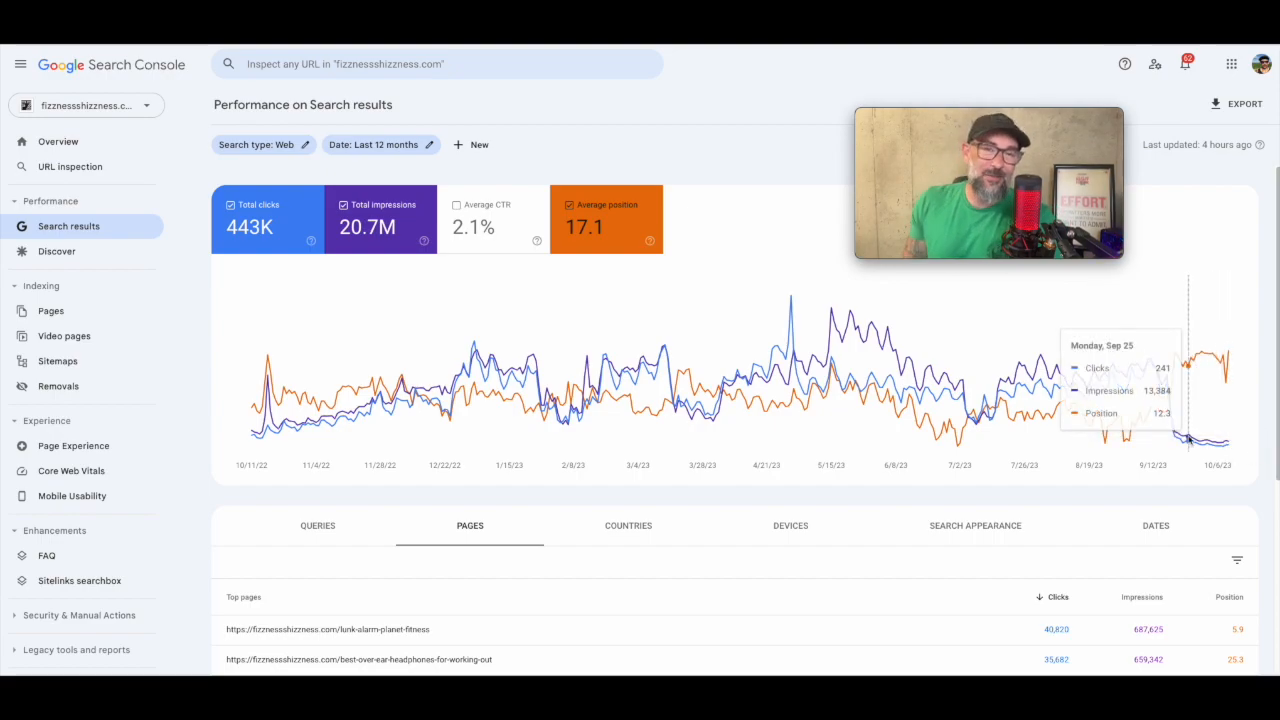
mouse_move(1205, 420)
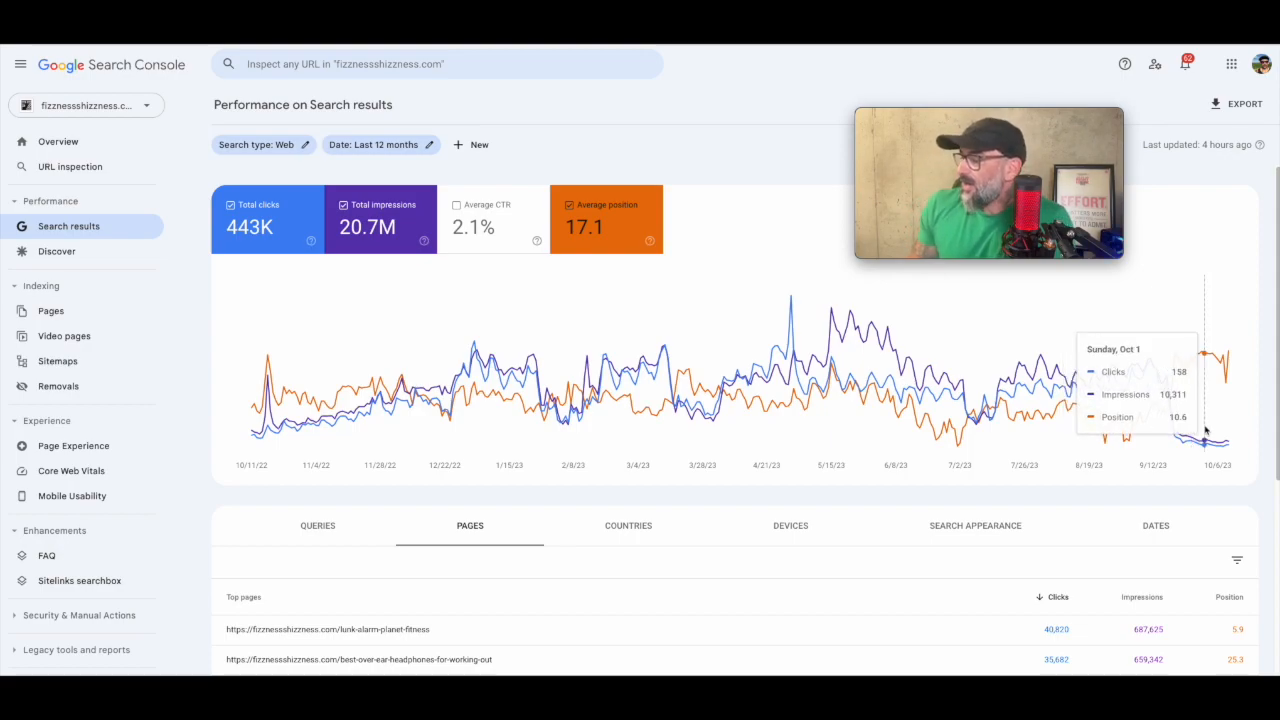
mouse_move(1218, 430)
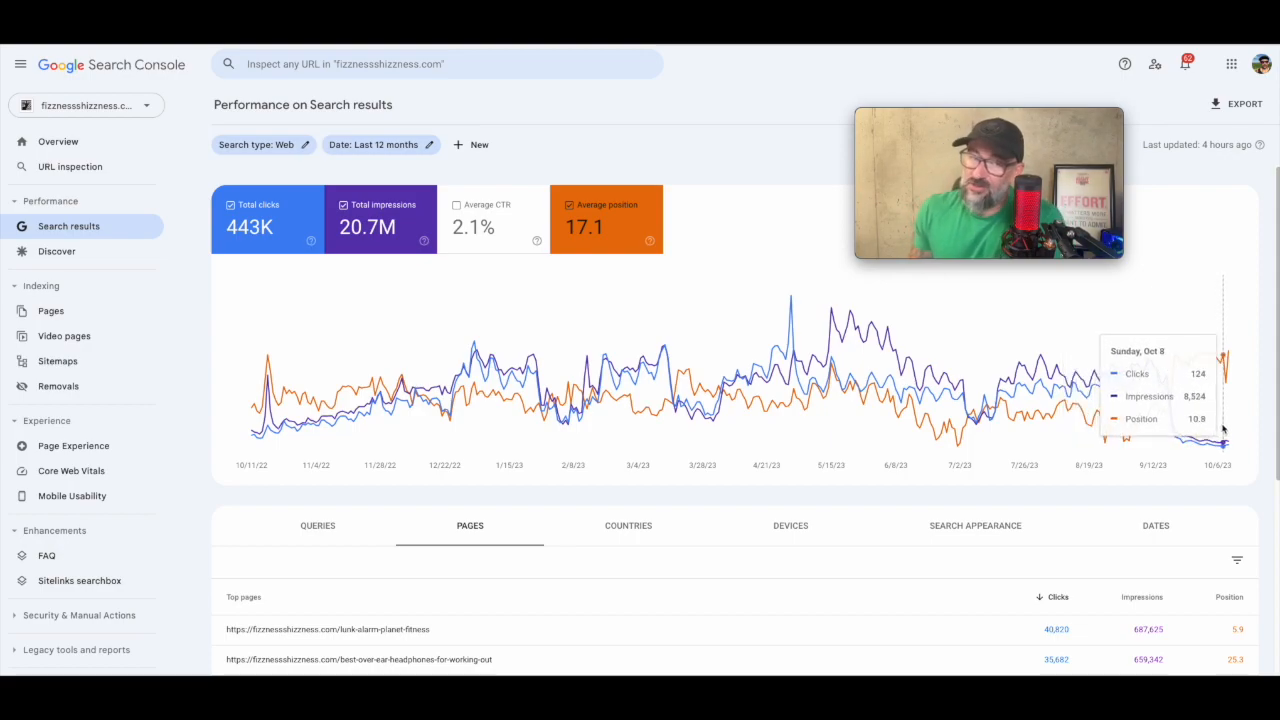
mouse_move(1207, 333)
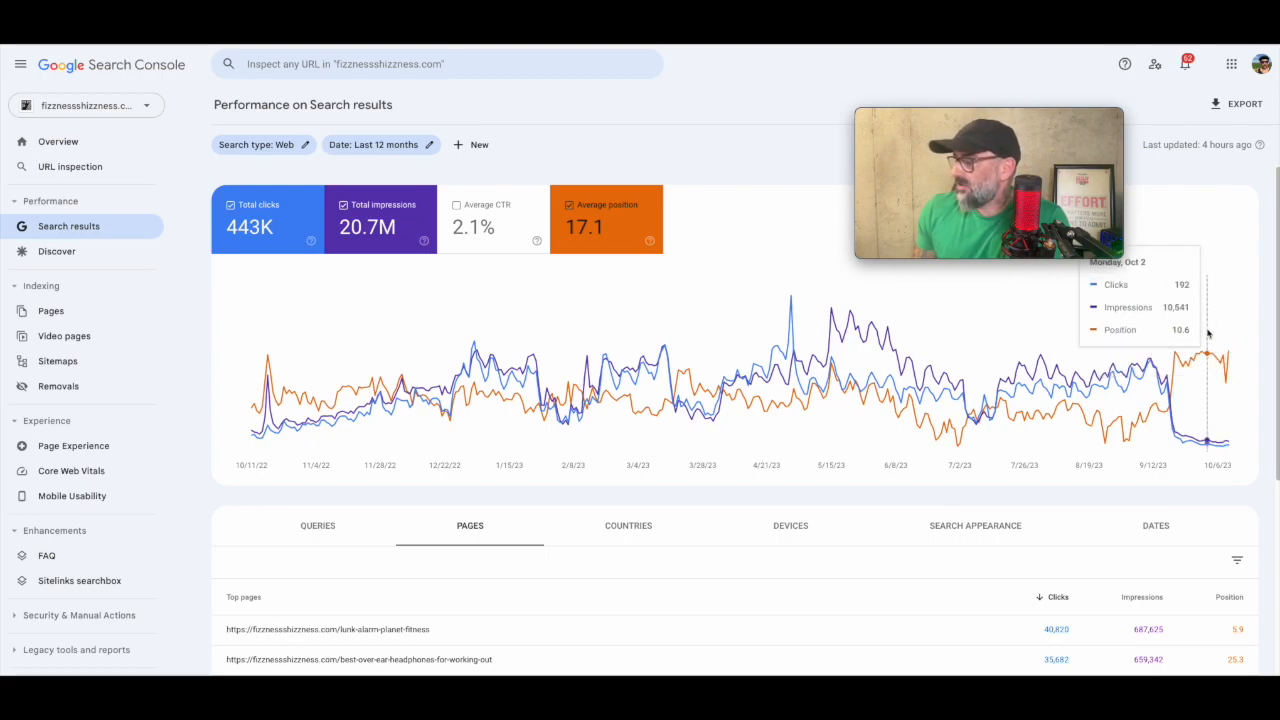
mouse_move(1215, 333)
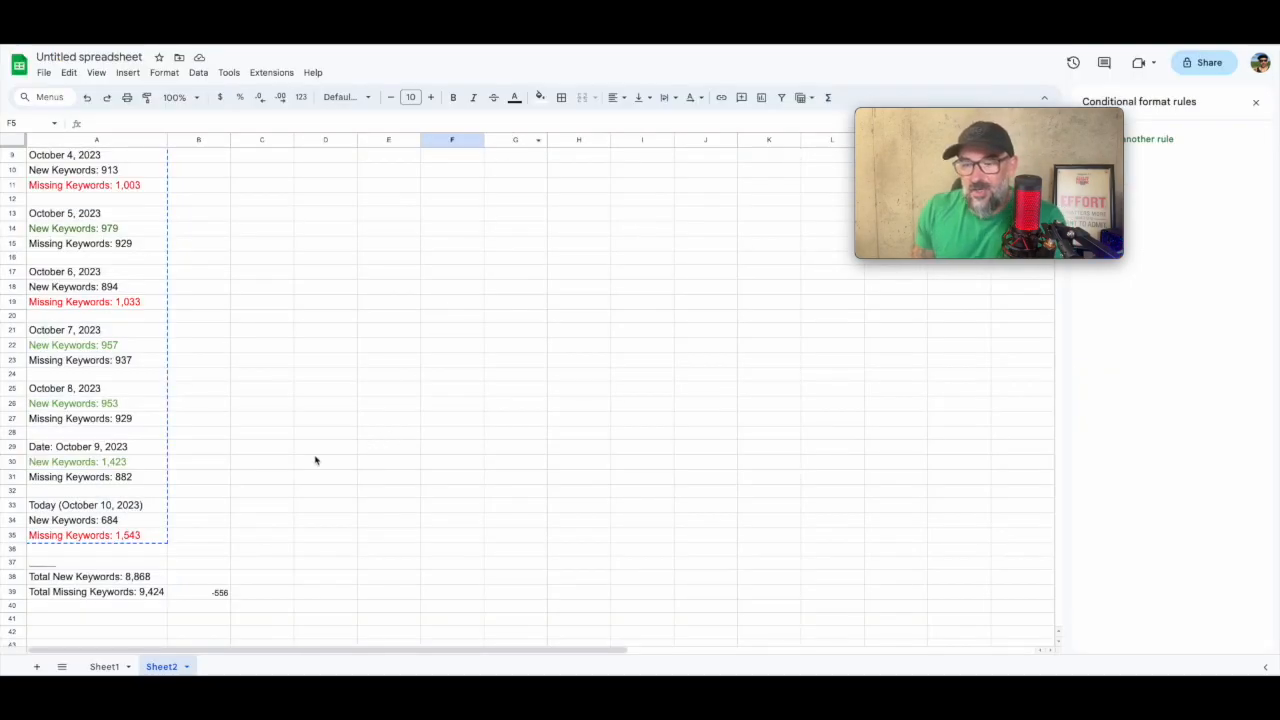
mouse_move(225, 500)
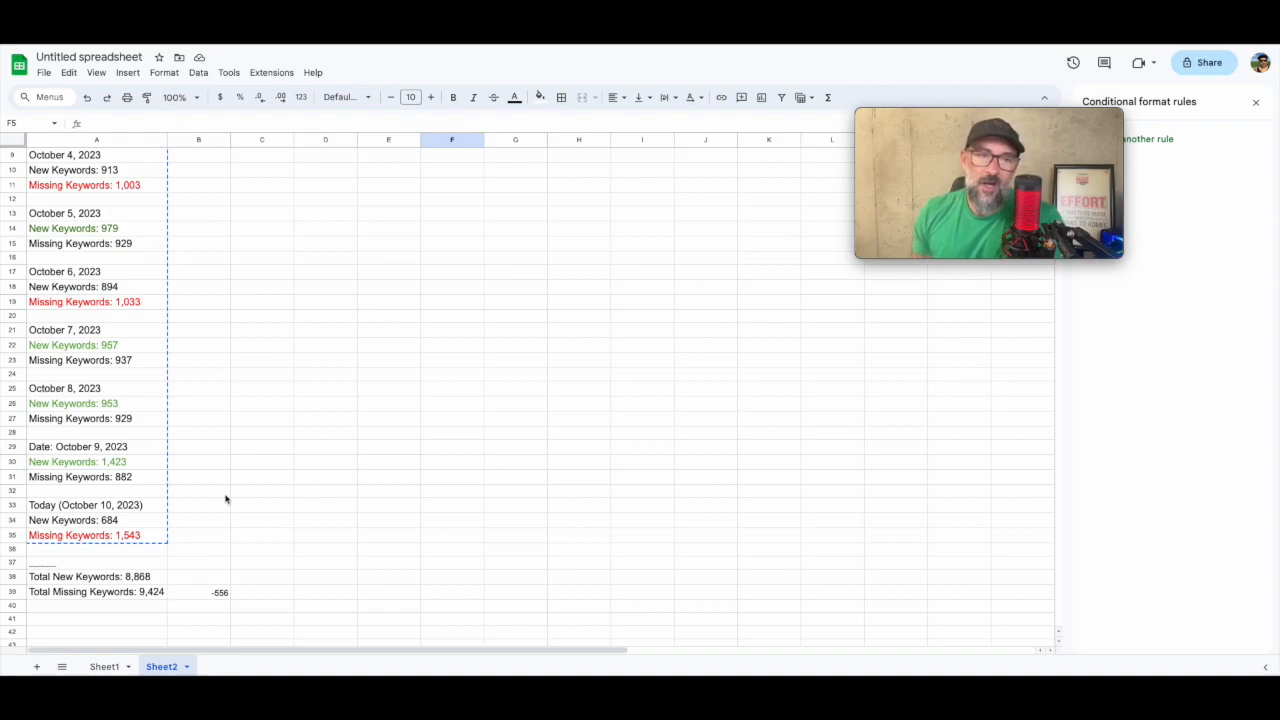
mouse_move(155, 515)
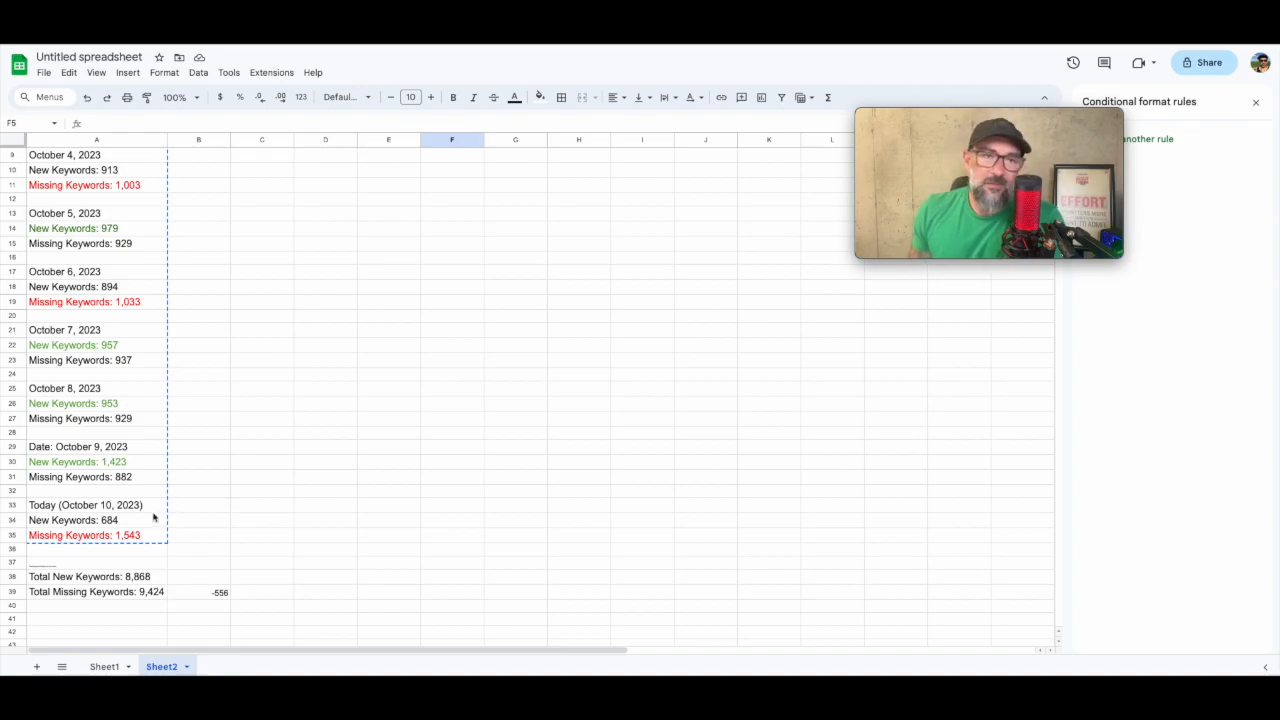
mouse_move(187, 425)
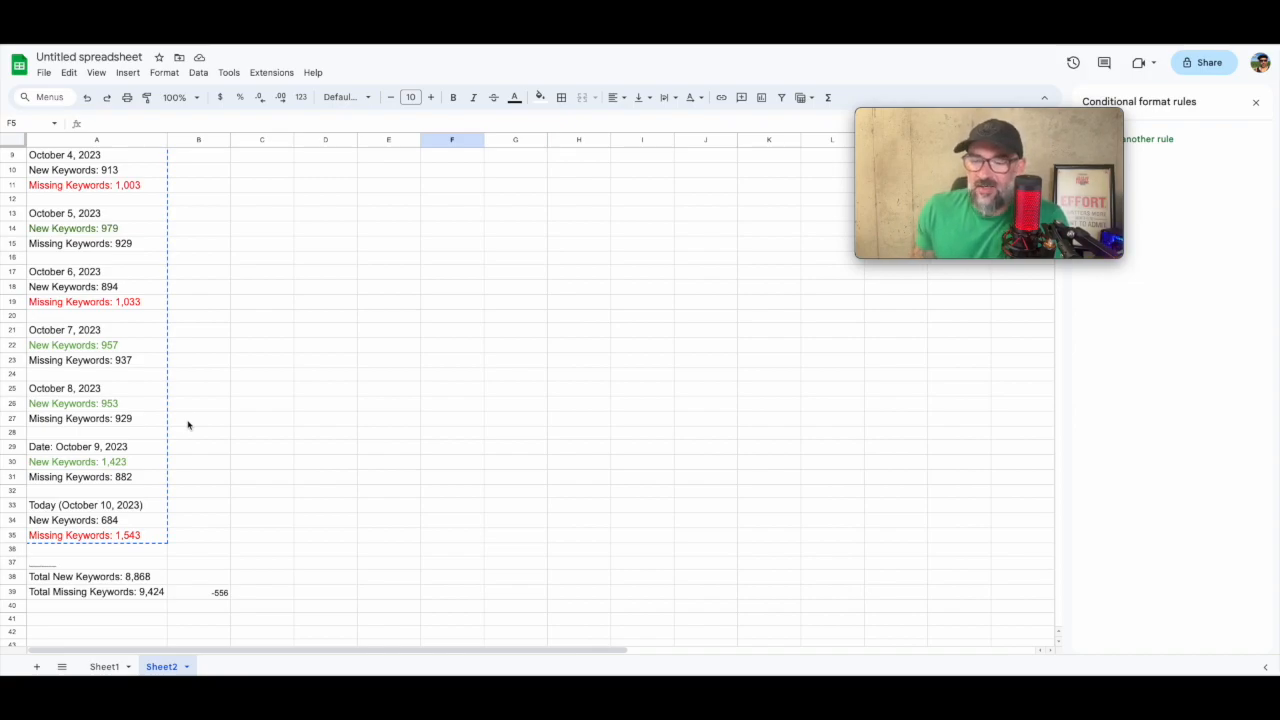
Review the sheet's daily new and missing keyword counts for October 2–9 and today
left_click(78, 446)
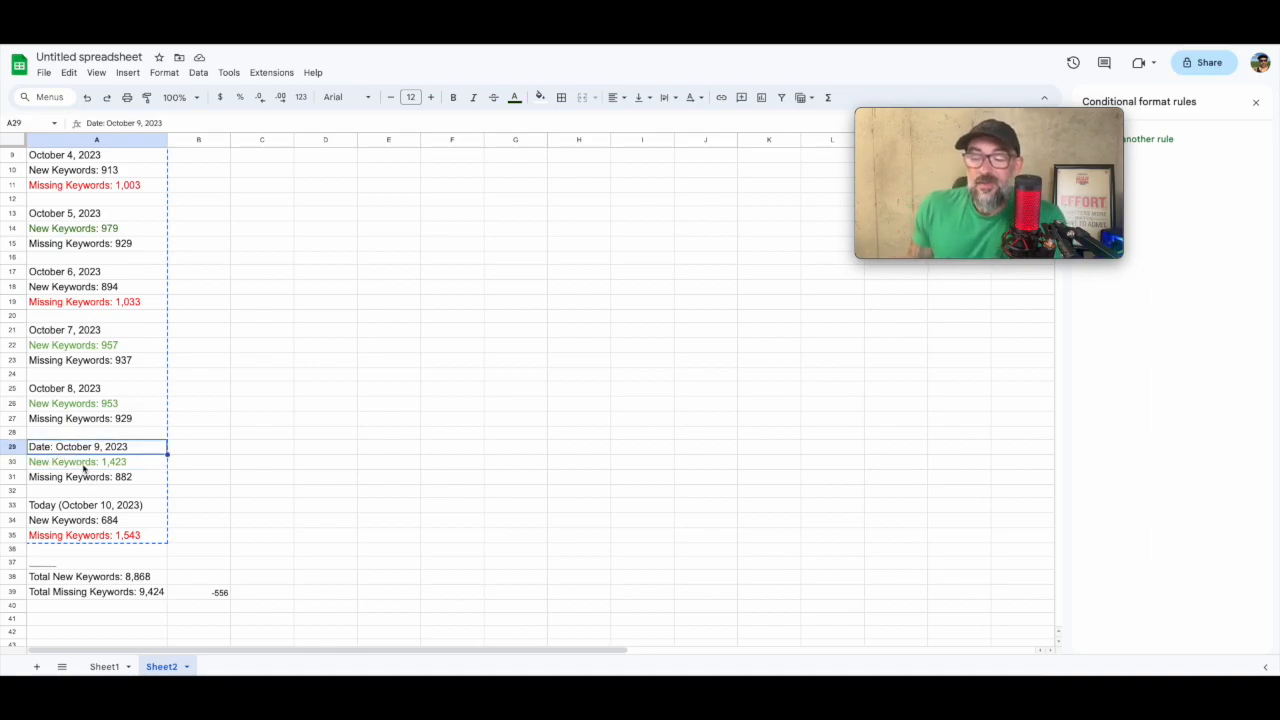
left_click(95, 461)
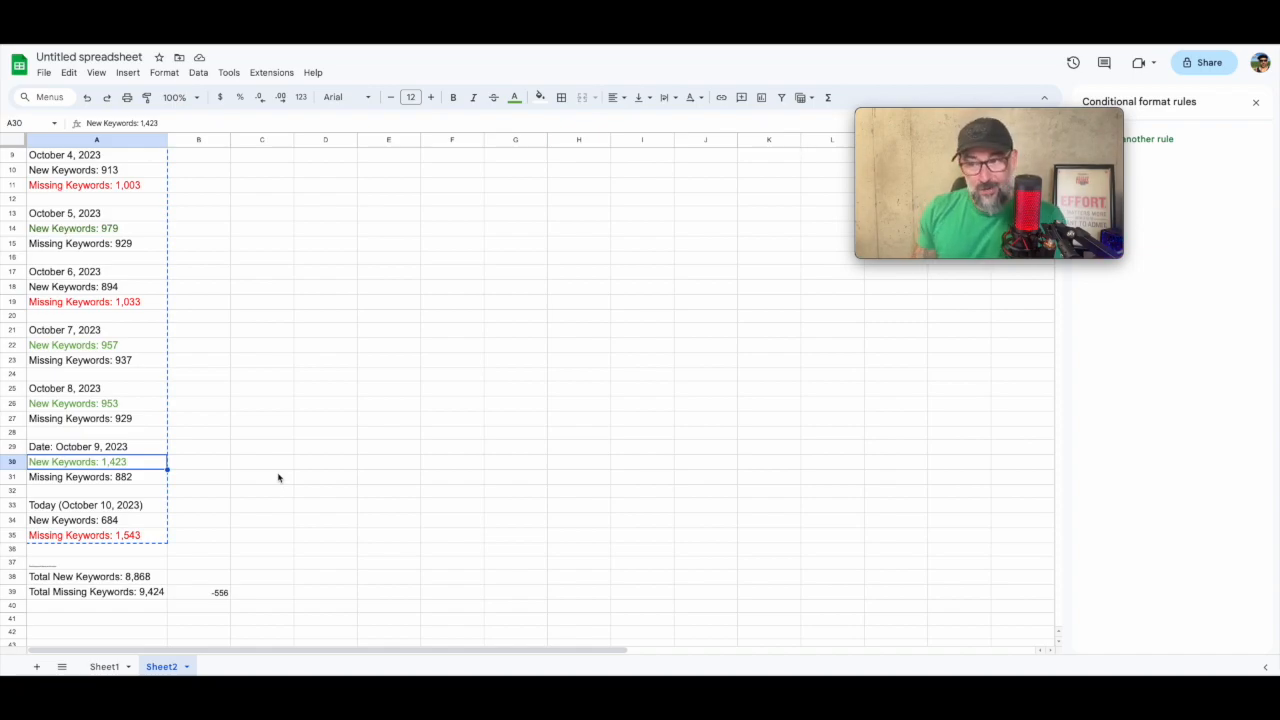
scroll("up", 3)
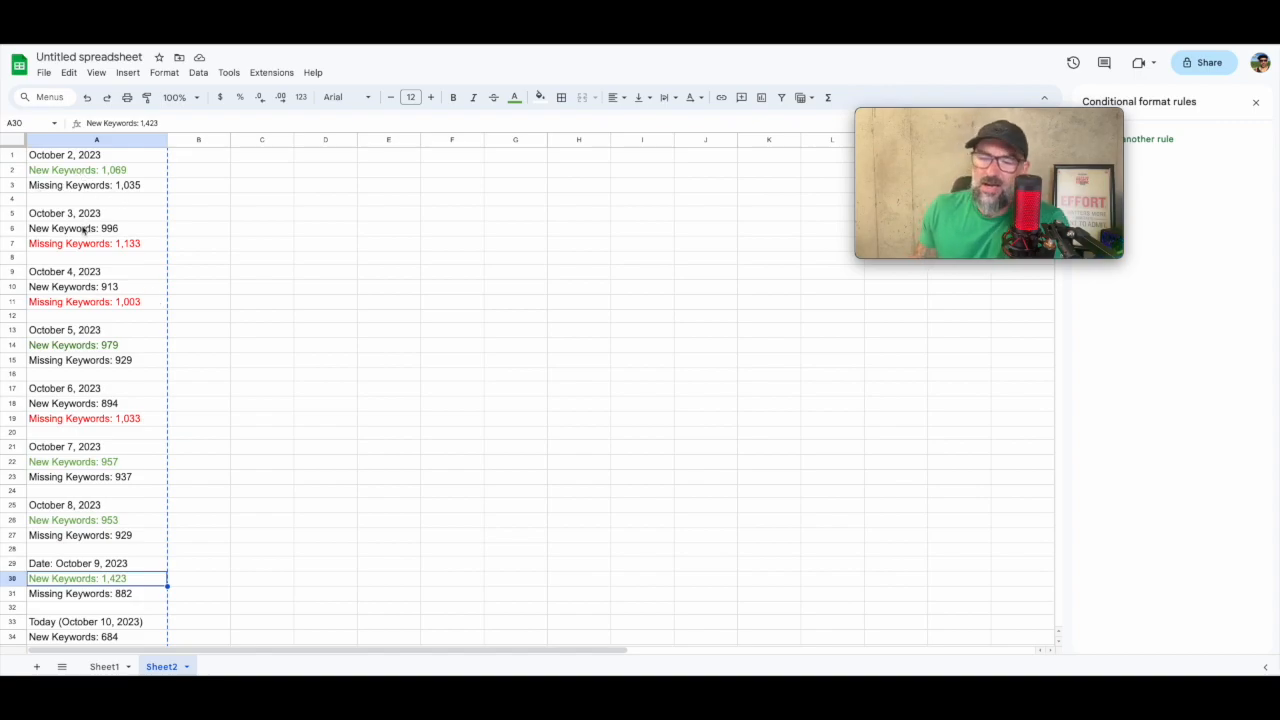
mouse_move(310, 280)
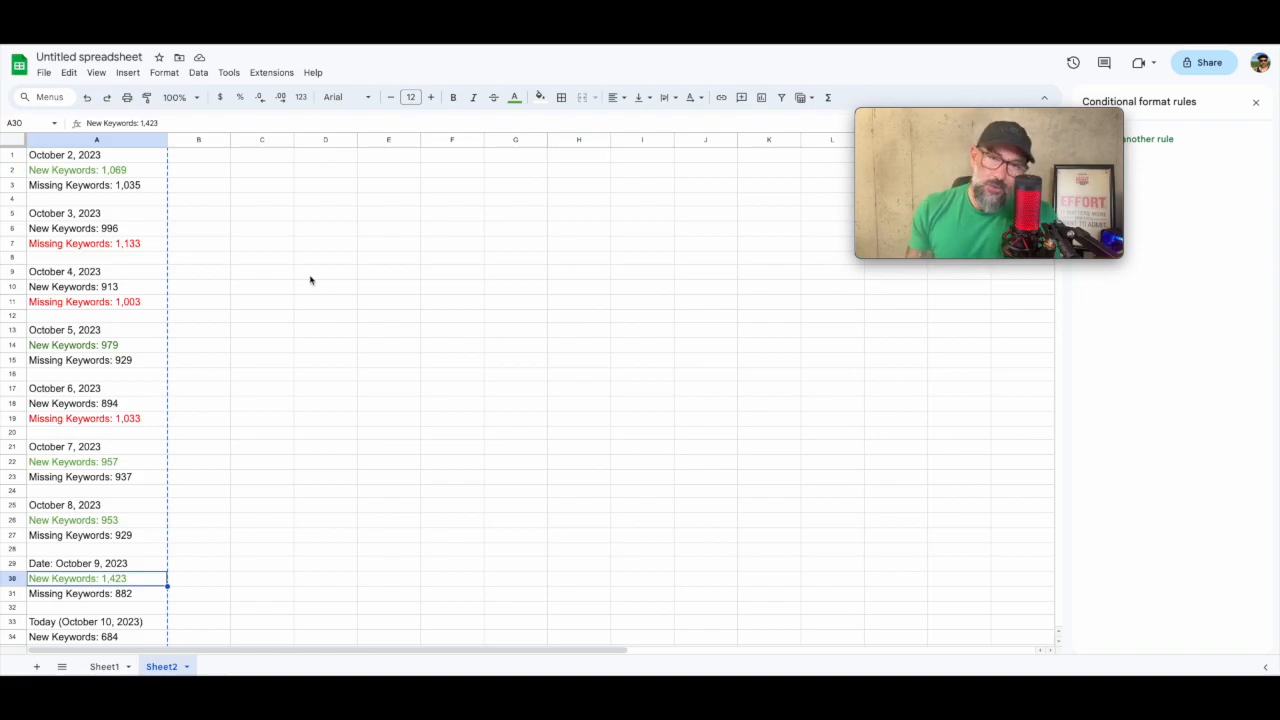
mouse_move(153, 196)
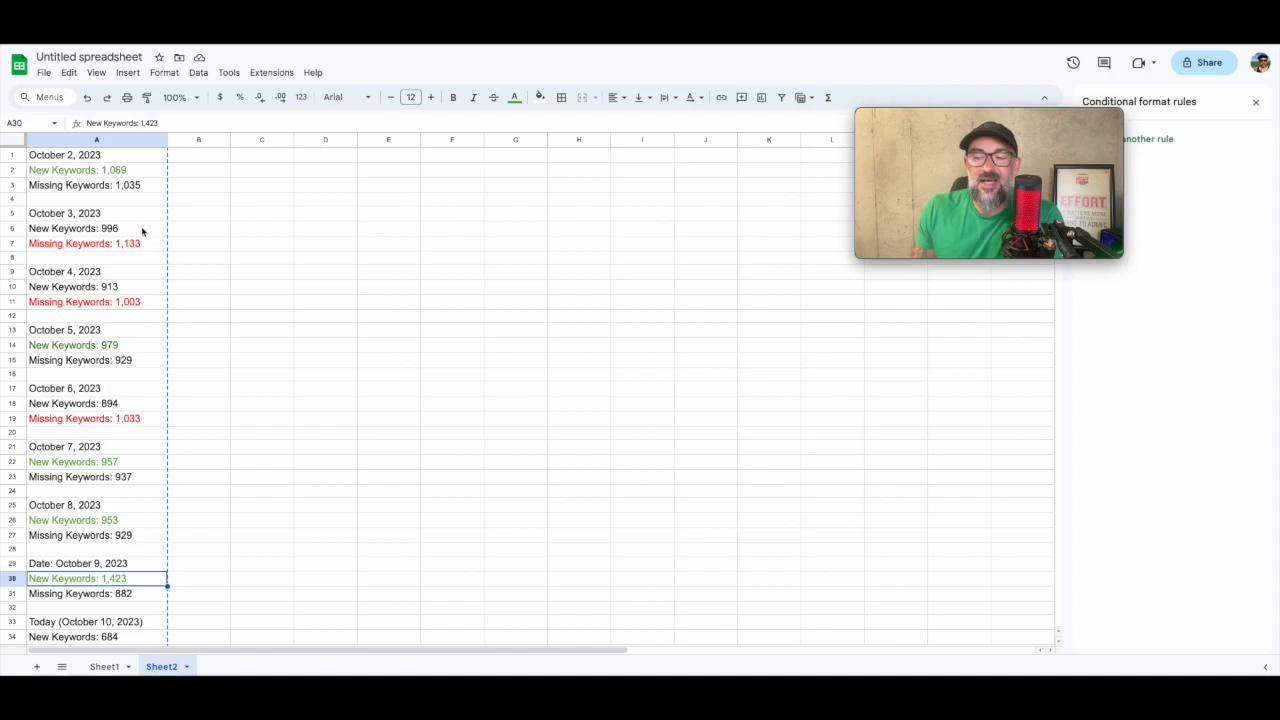
left_click(77, 170)
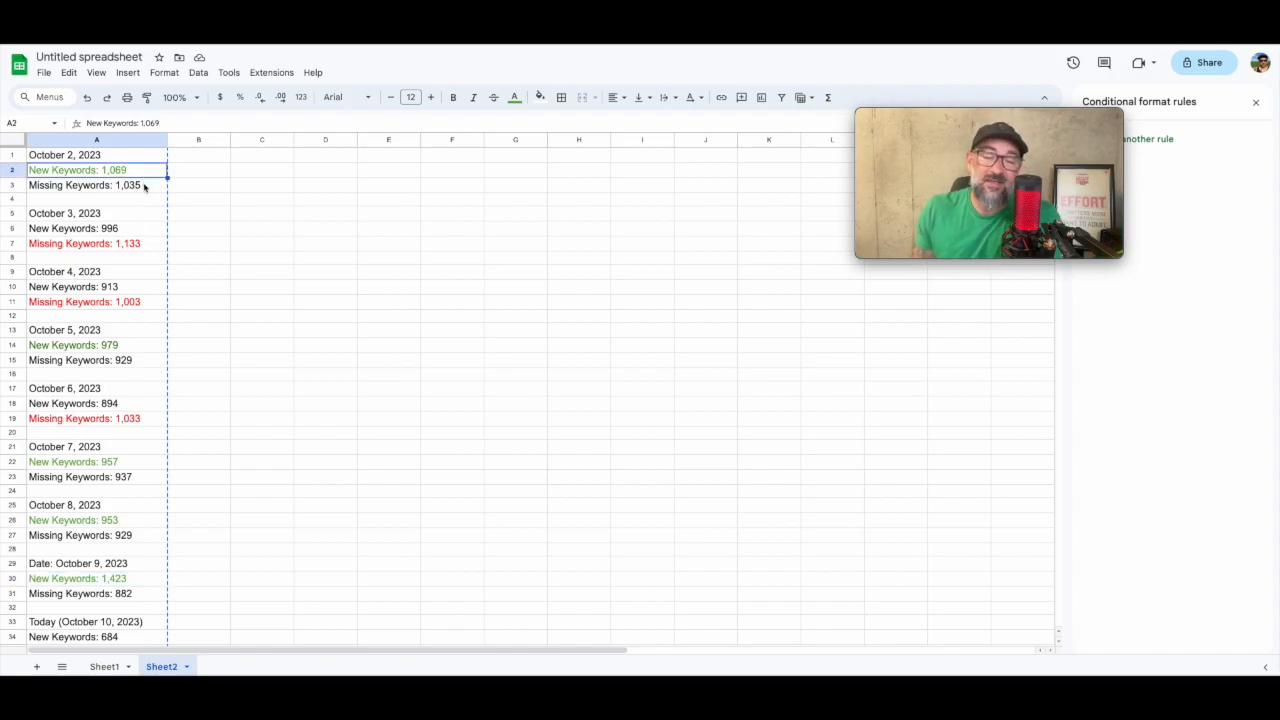
left_click(84, 243)
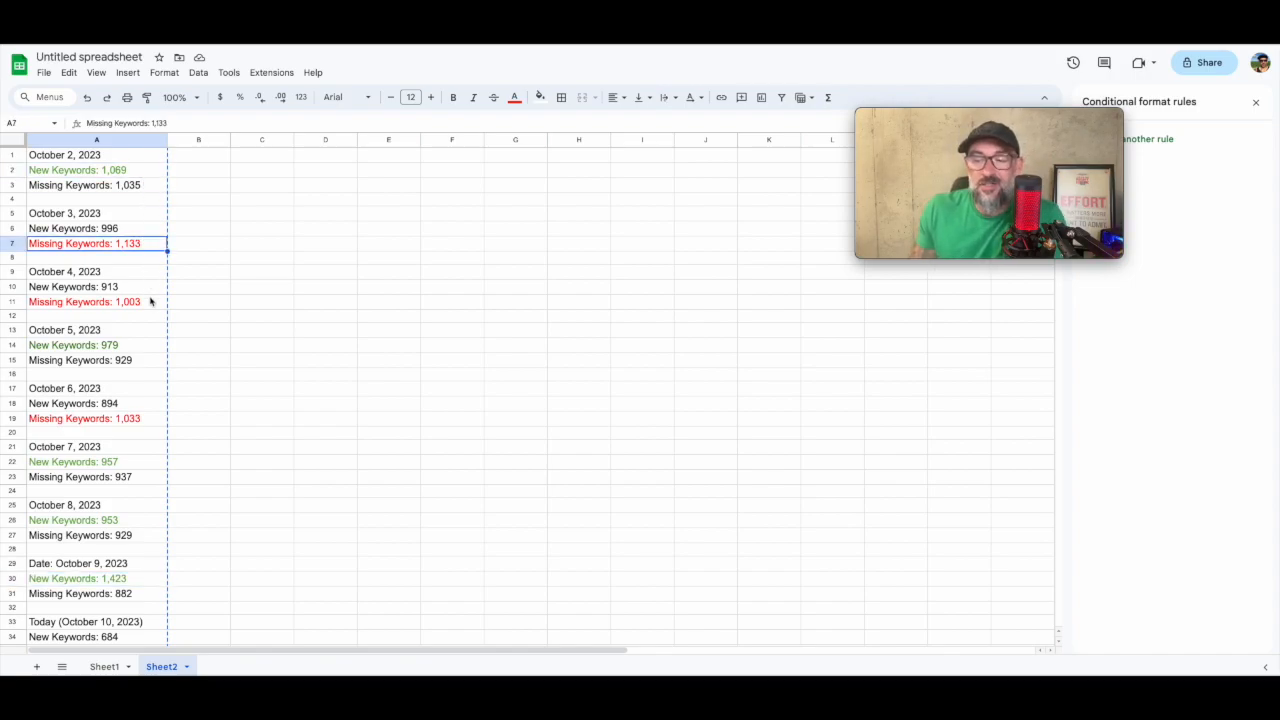
left_click(80, 360)
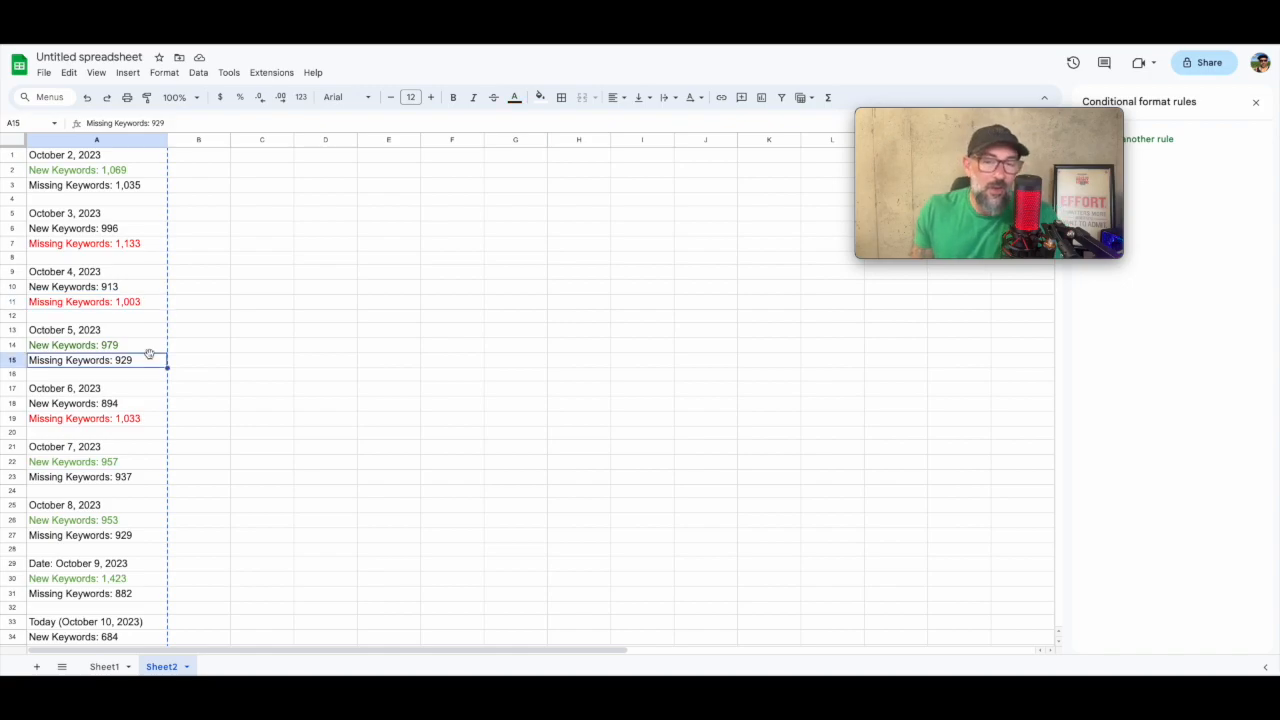
mouse_move(201, 380)
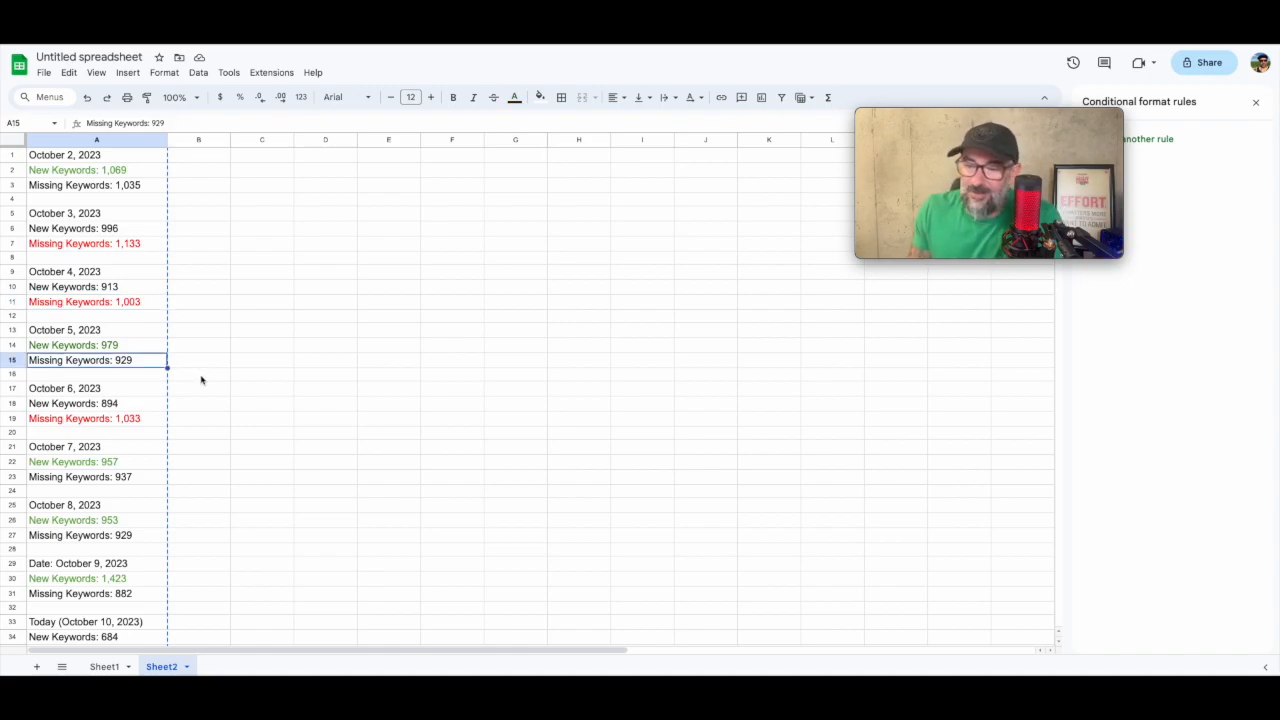
left_click(73, 461)
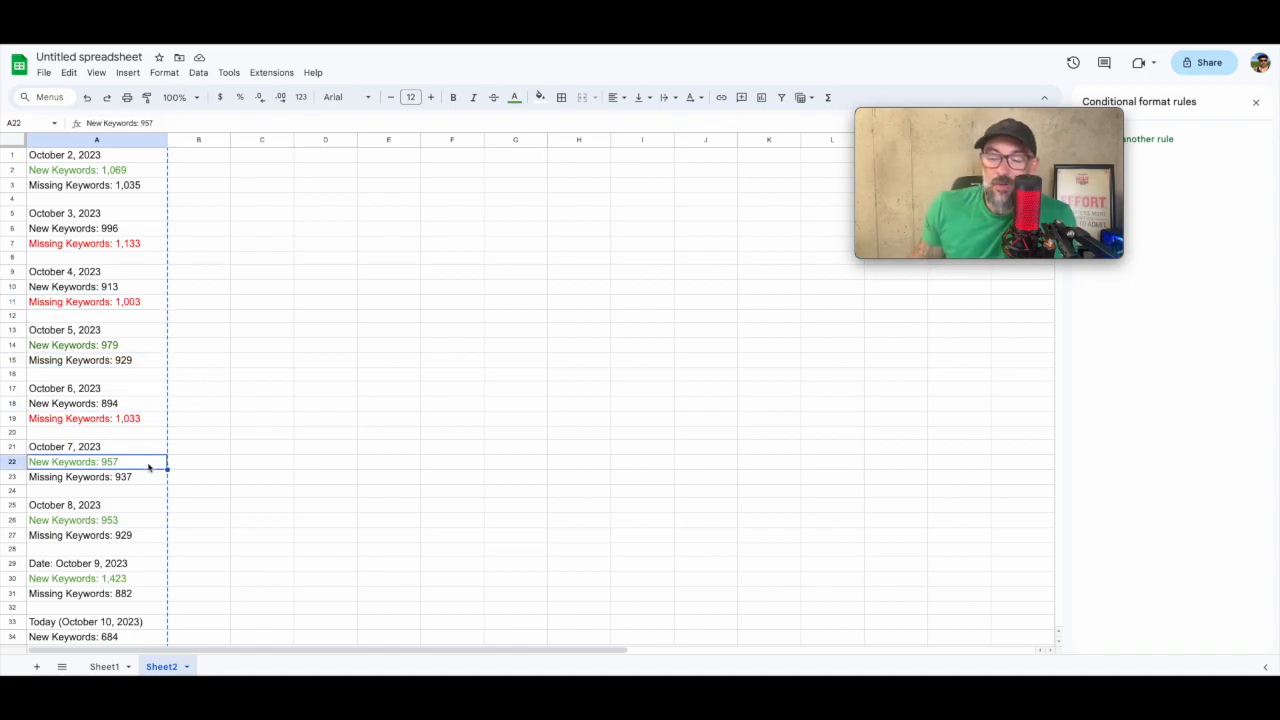
scroll("down", 3)
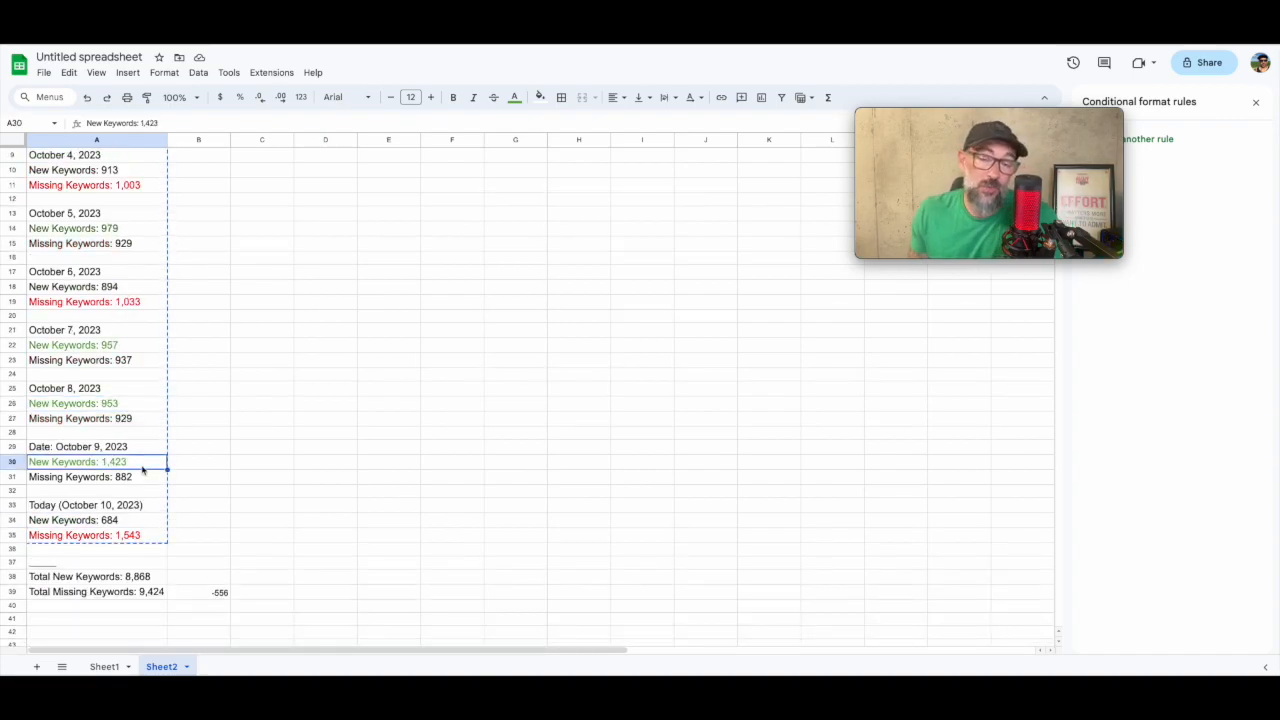
left_click(73, 520)
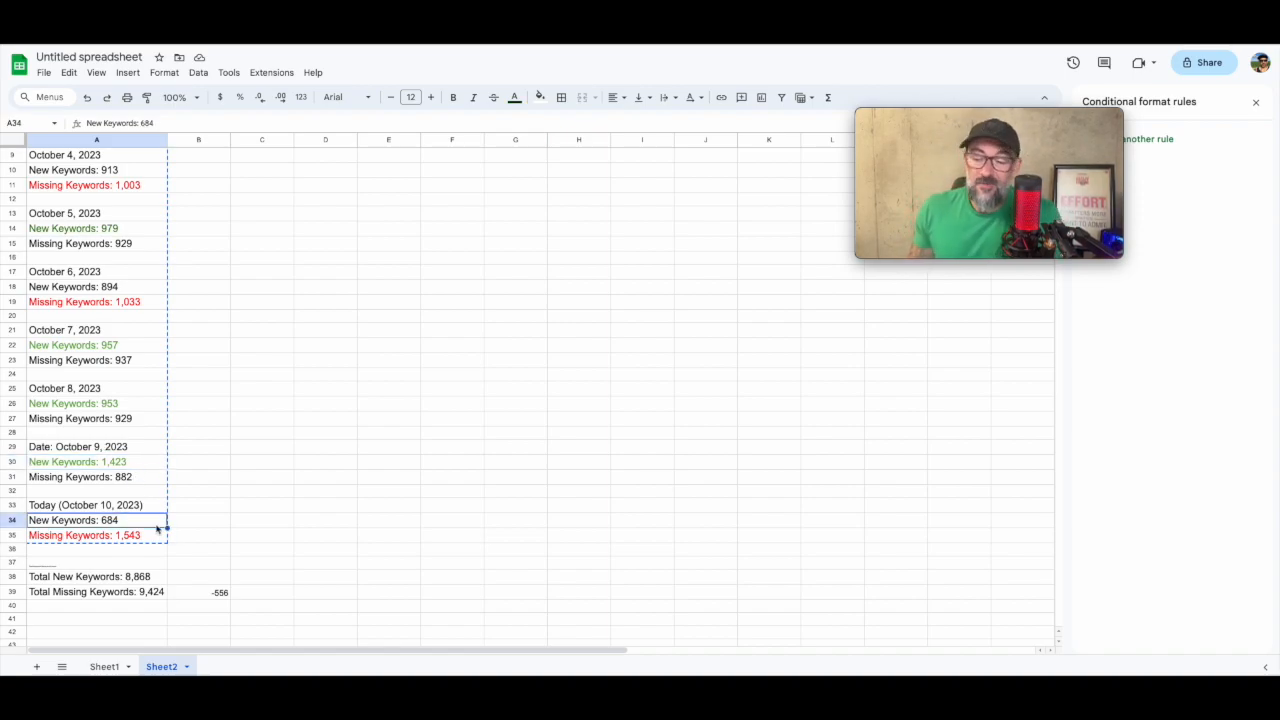
mouse_move(277, 524)
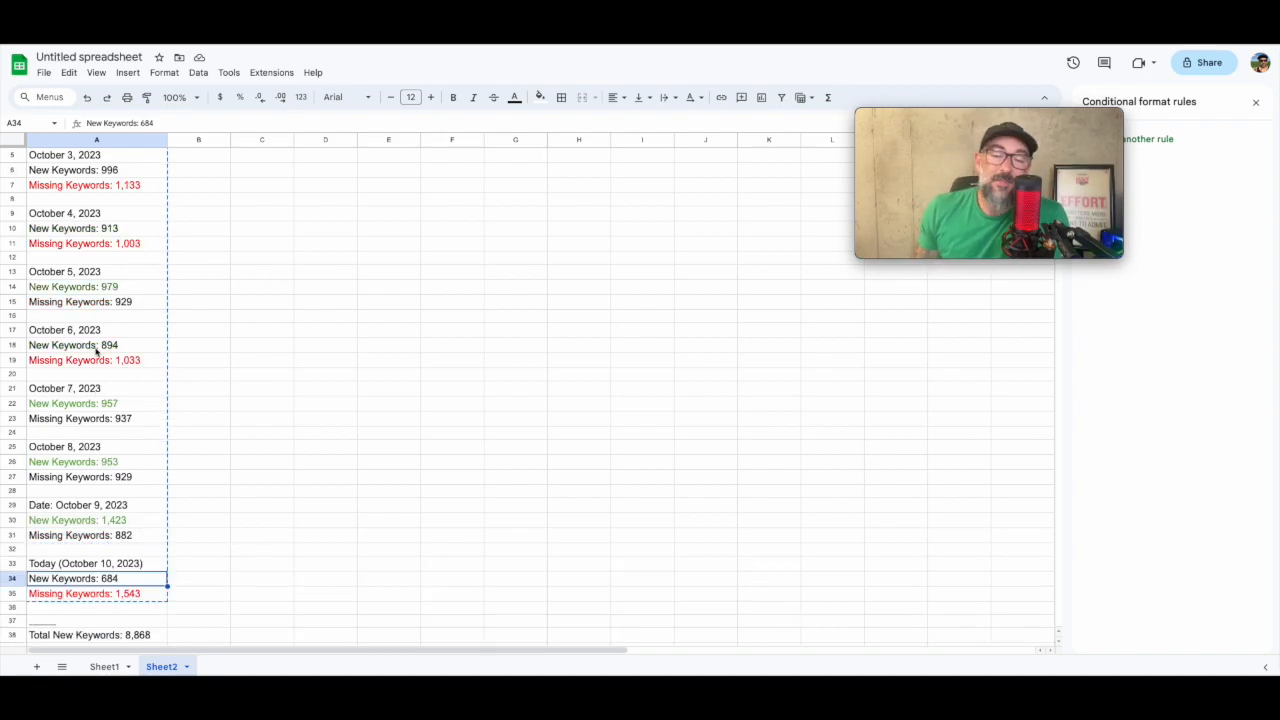
Scroll the keyword sheet and recheck October 9's new keywords count
scroll("down", 3)
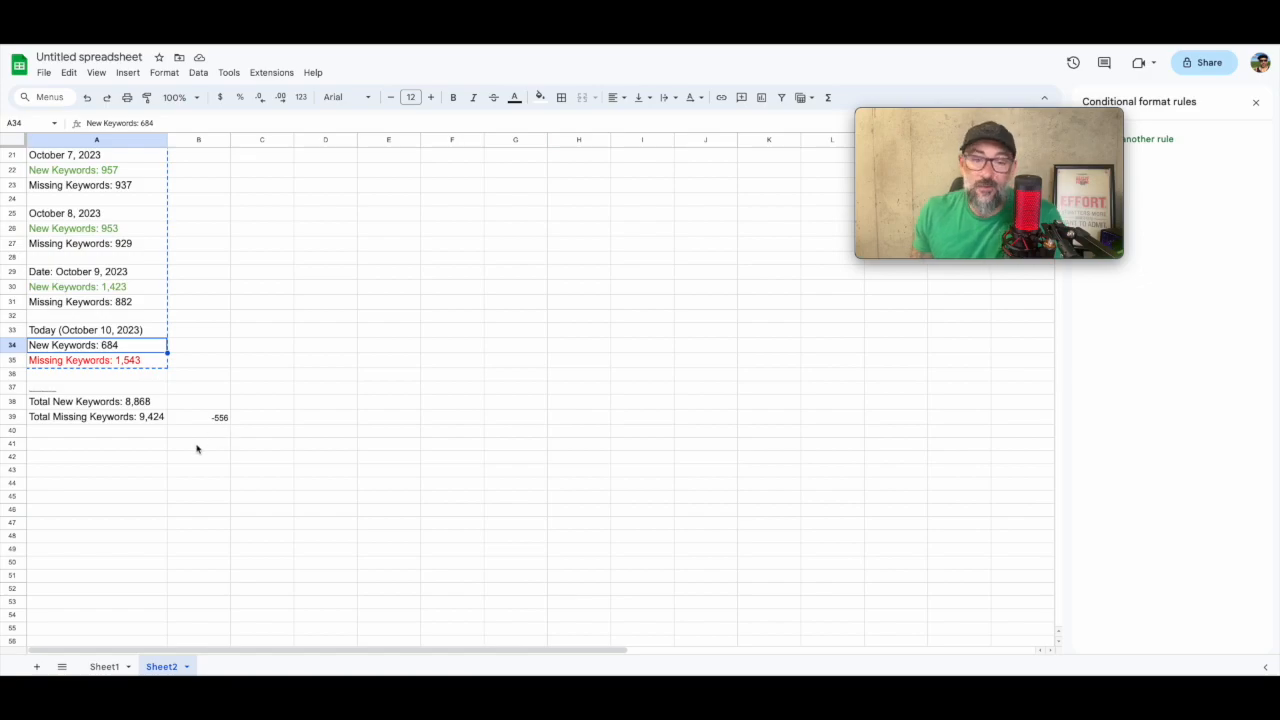
scroll("up", 3)
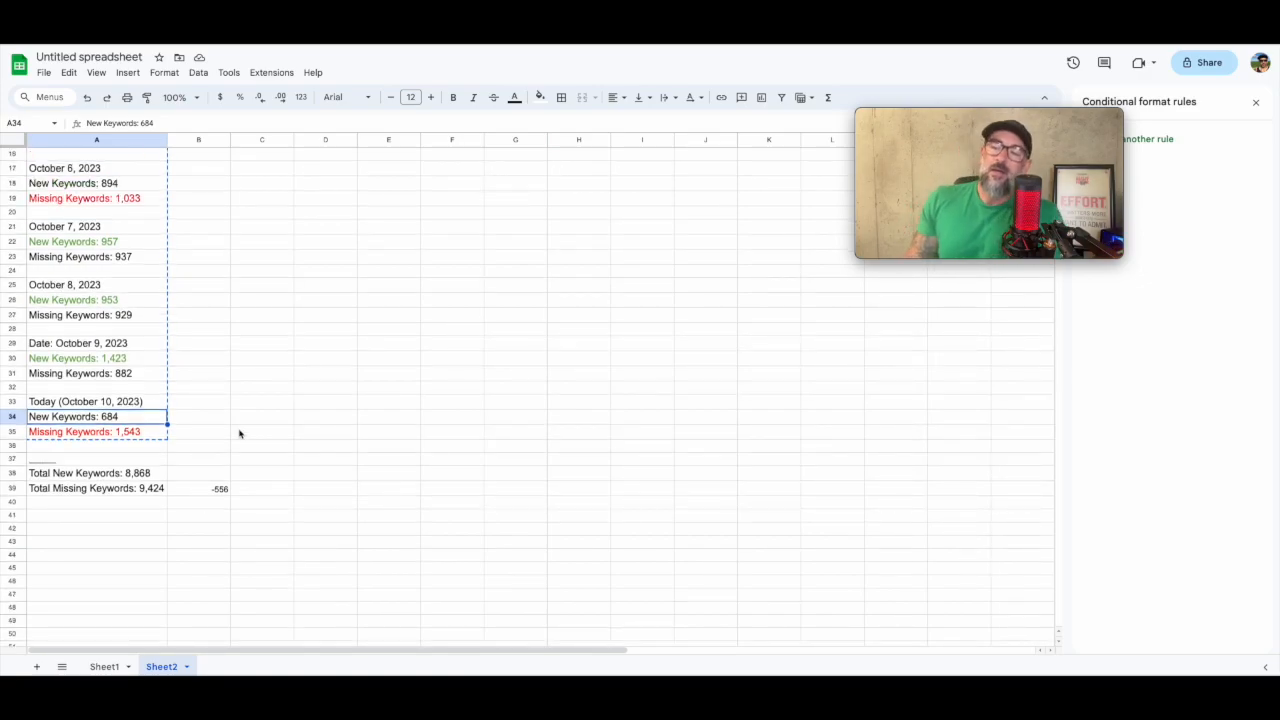
scroll("up", 3)
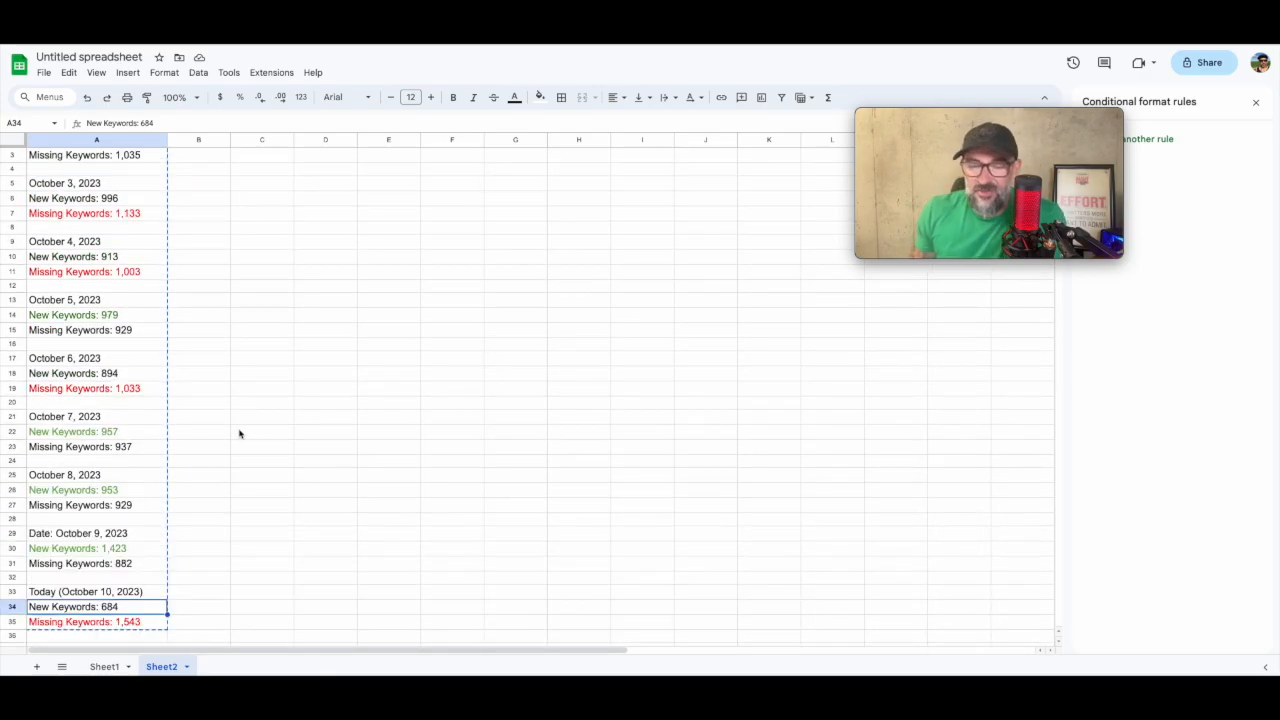
scroll("down", 3)
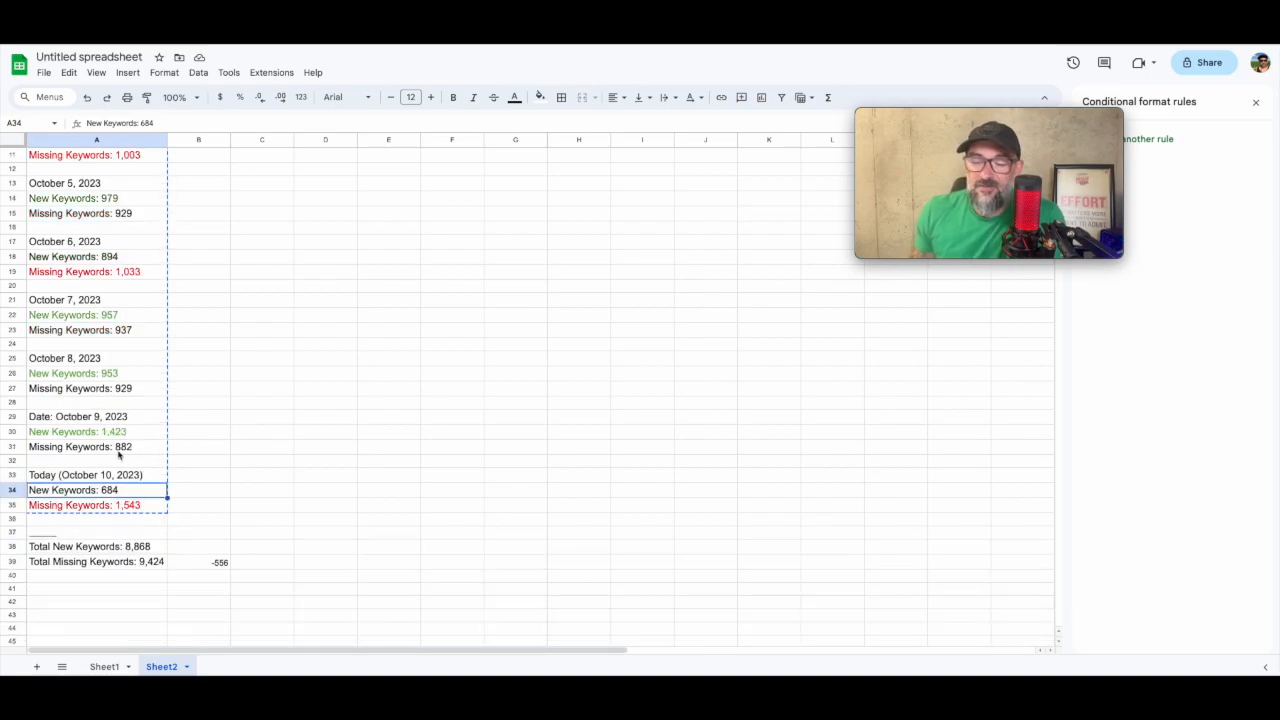
left_click(77, 431)
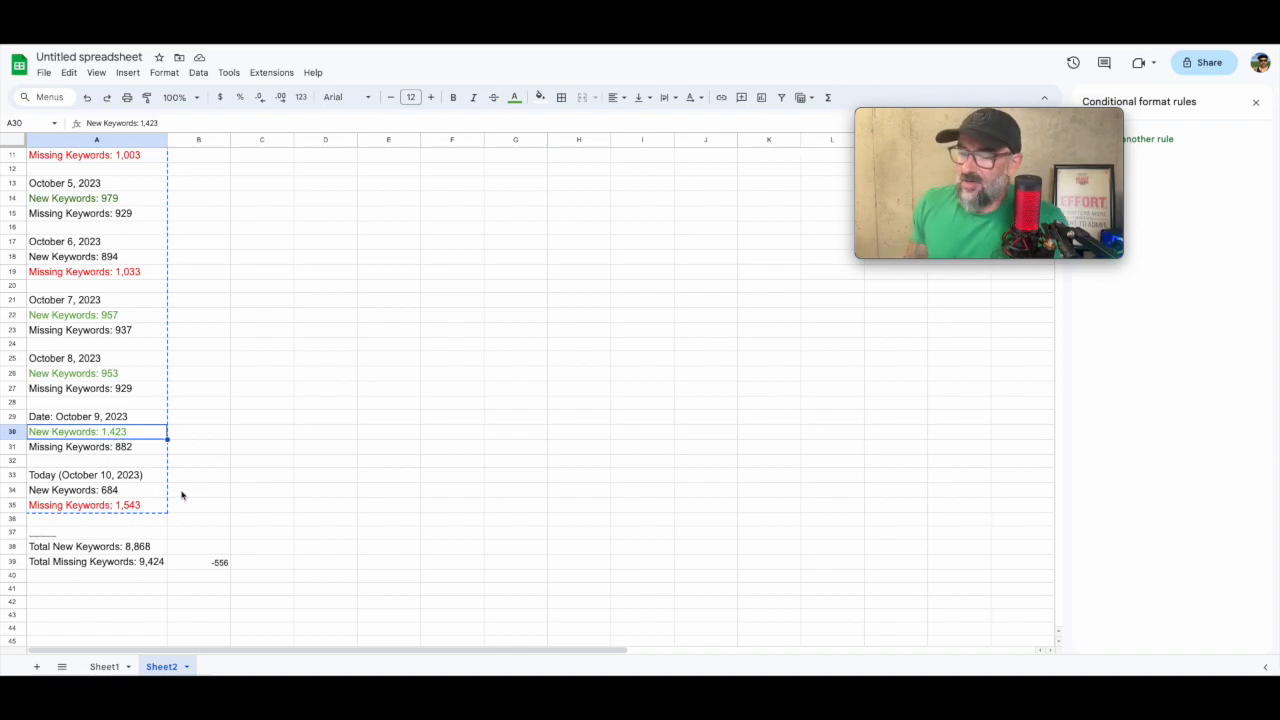
scroll("up", 3)
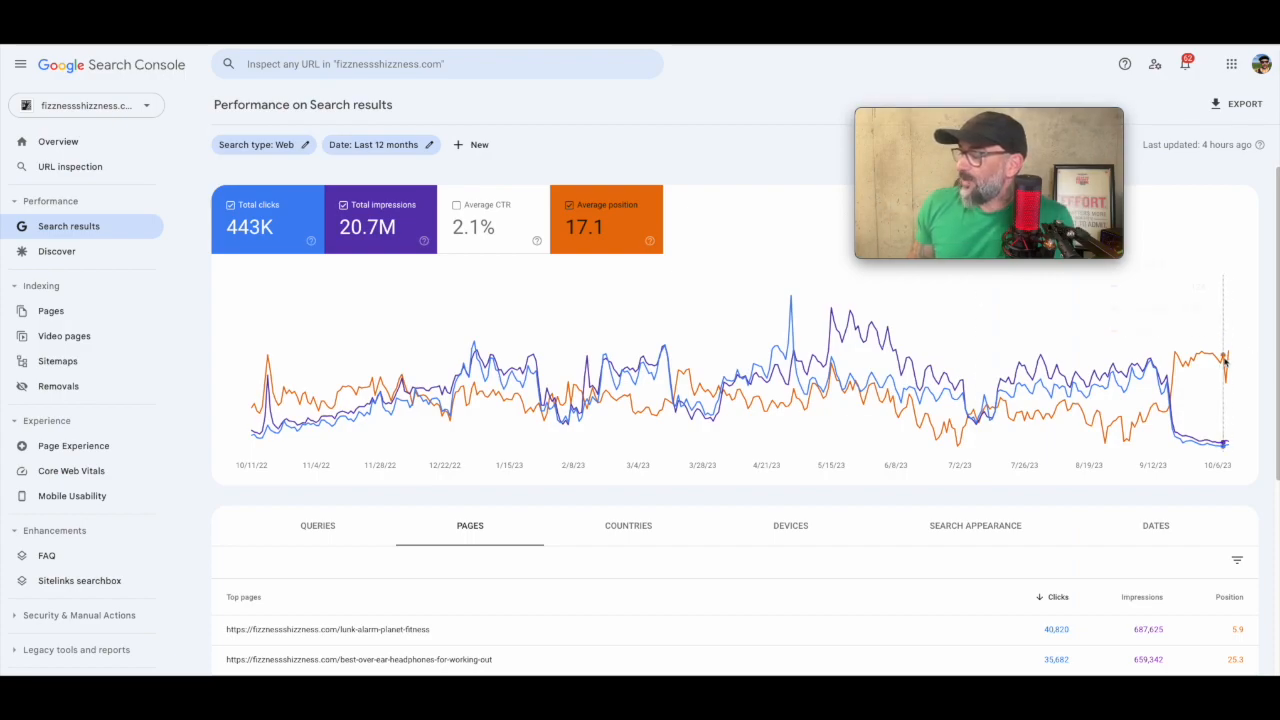
mouse_move(1228, 360)
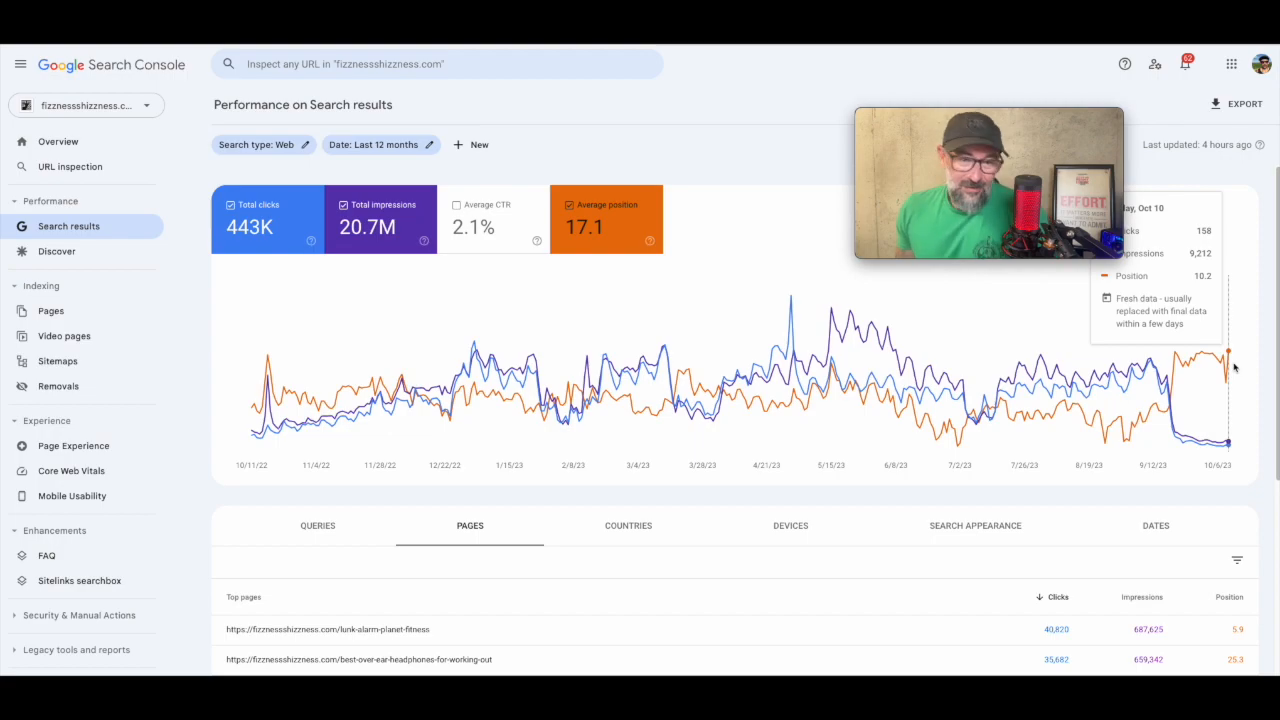
mouse_move(1135, 360)
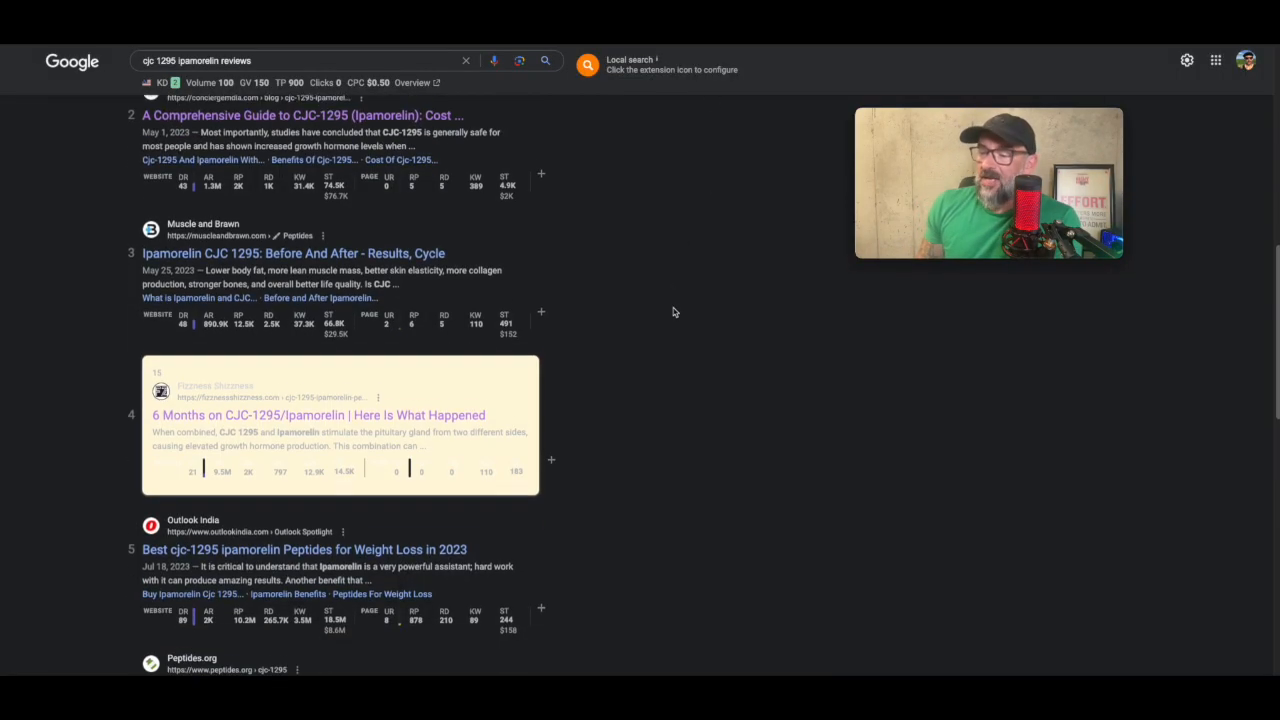
Apply a Page filter for URLs containing 'peptides' to the performance report
scroll("down", 3)
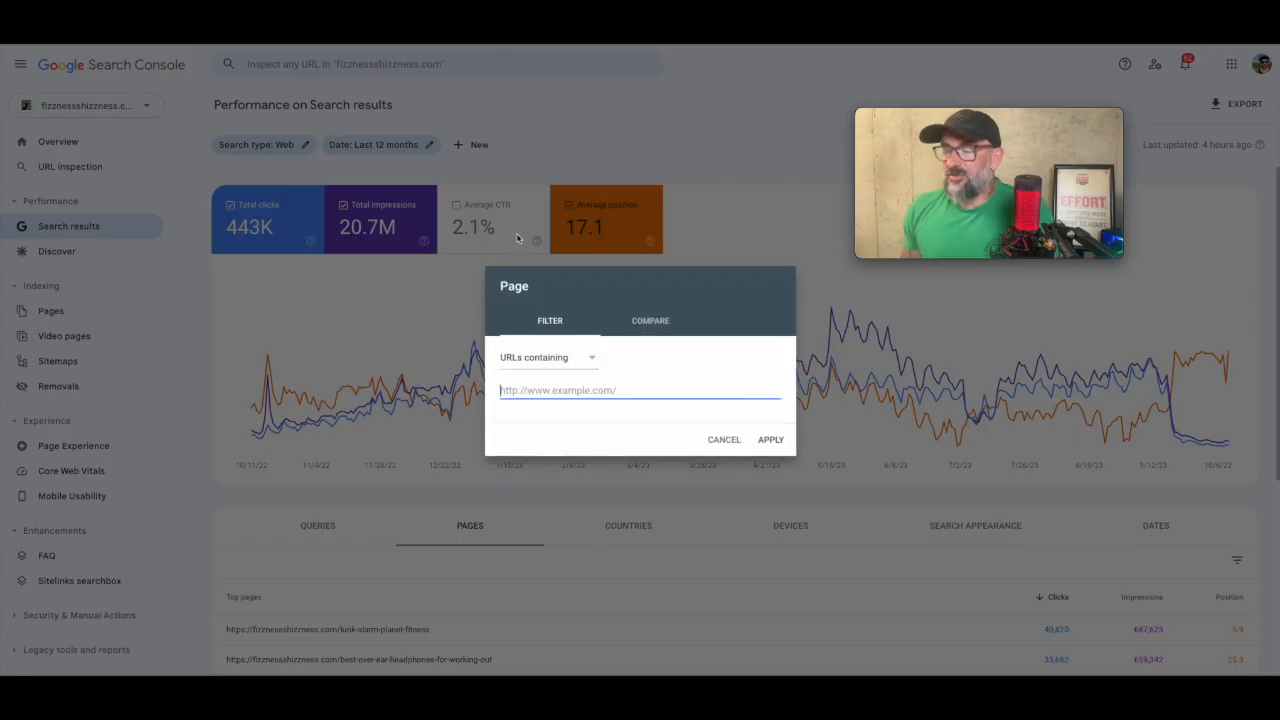
type("p")
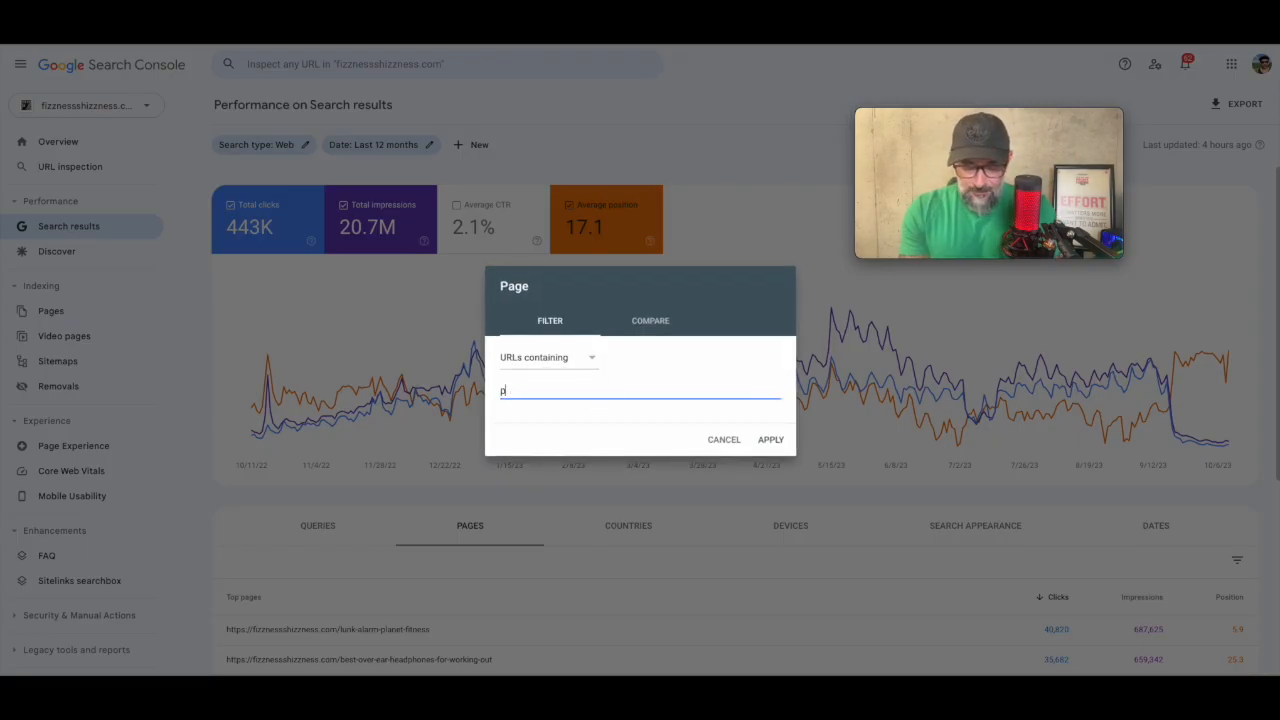
type("peptides")
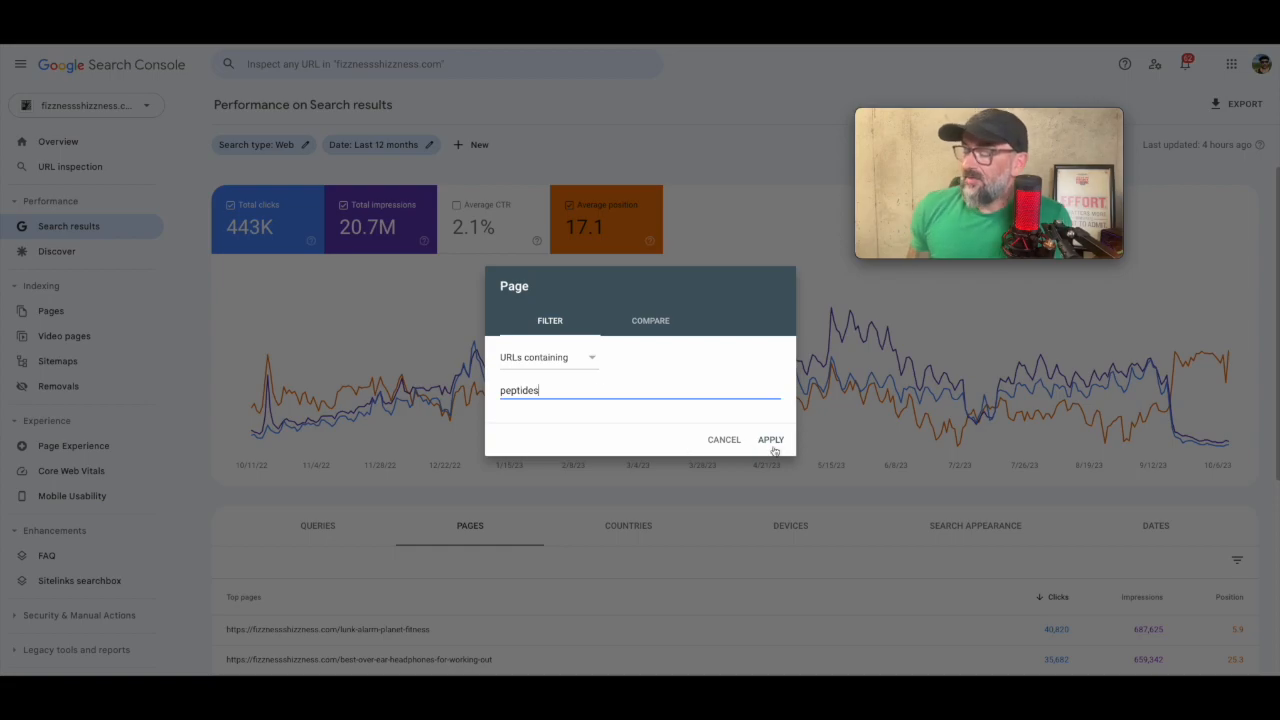
left_click(770, 439)
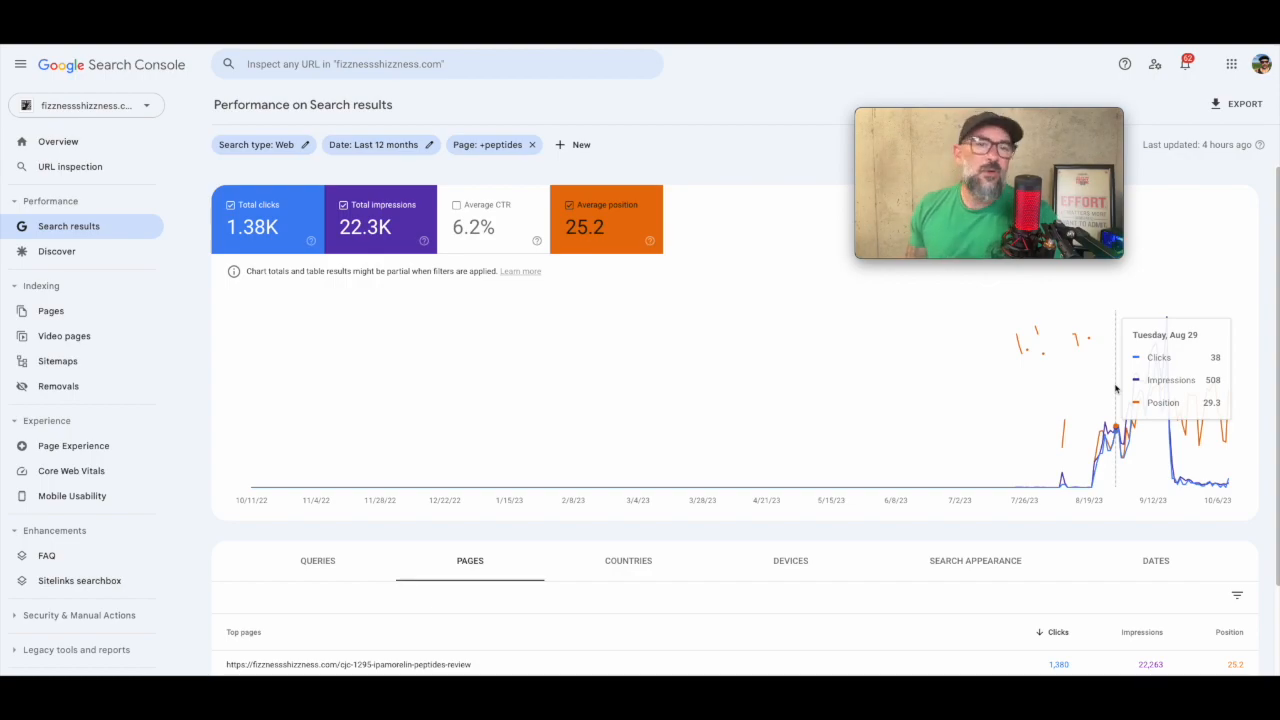
mouse_move(1208, 420)
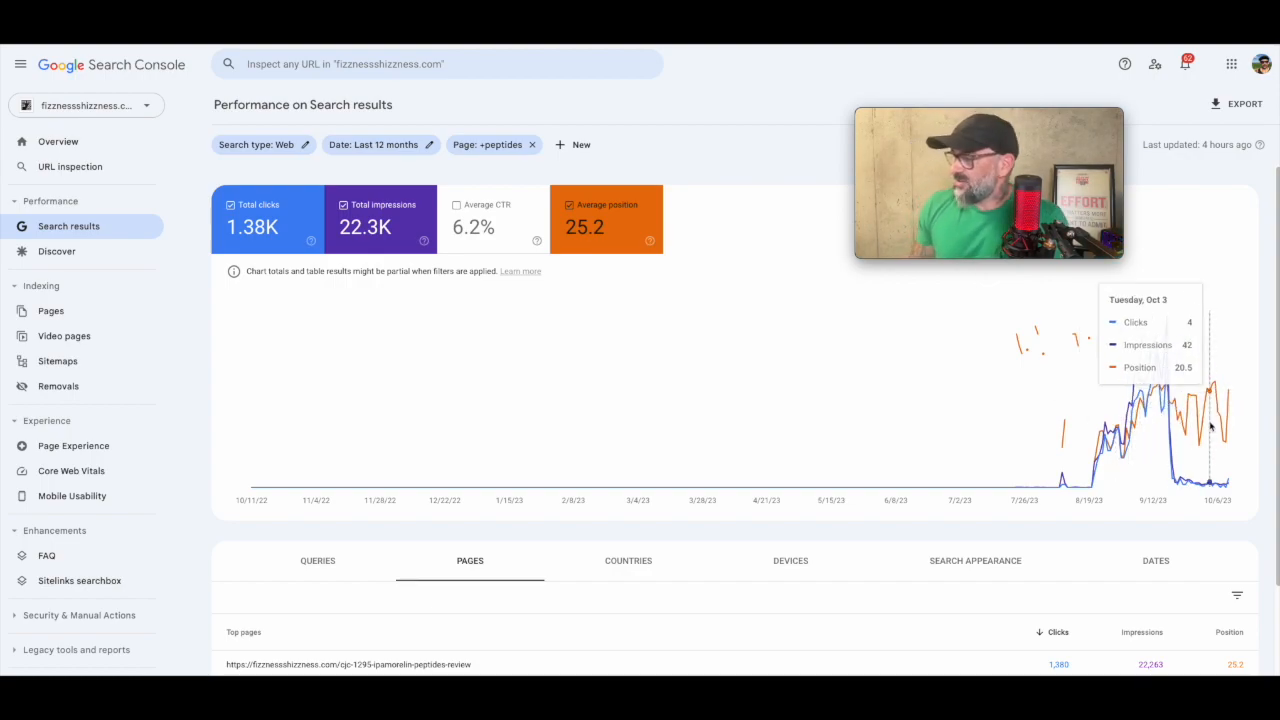
mouse_move(1245, 265)
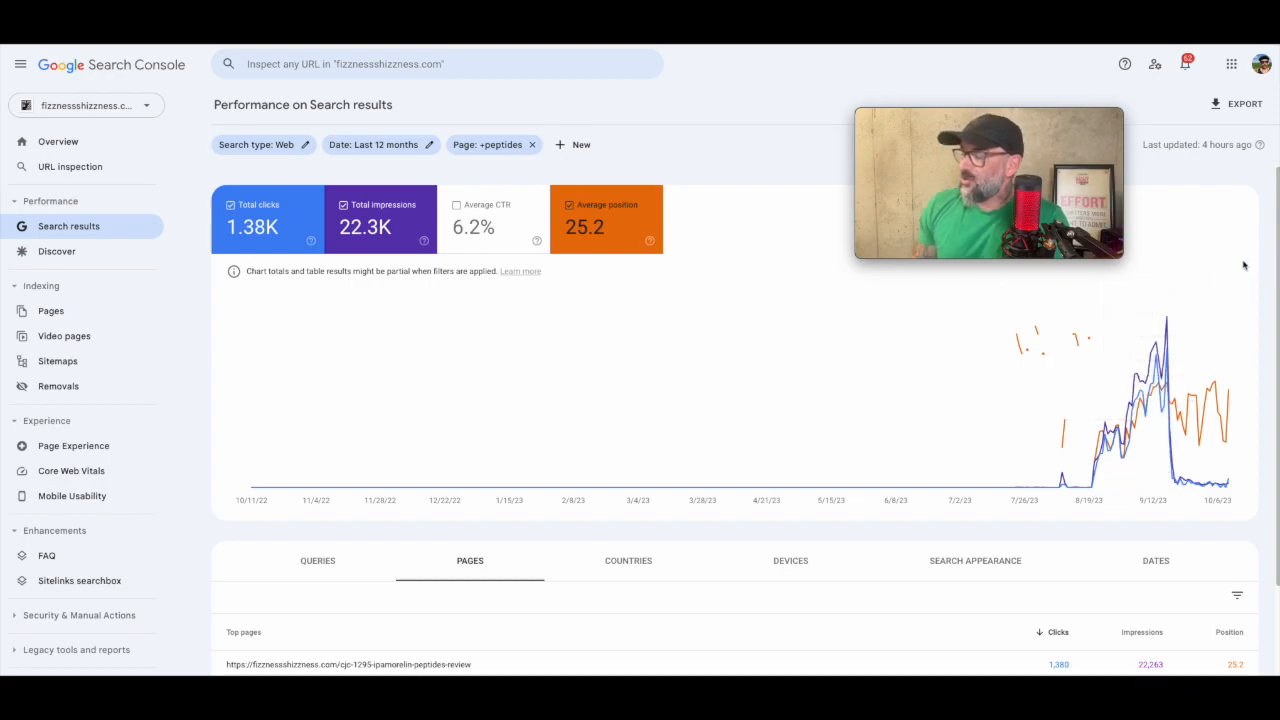
mouse_move(1205, 408)
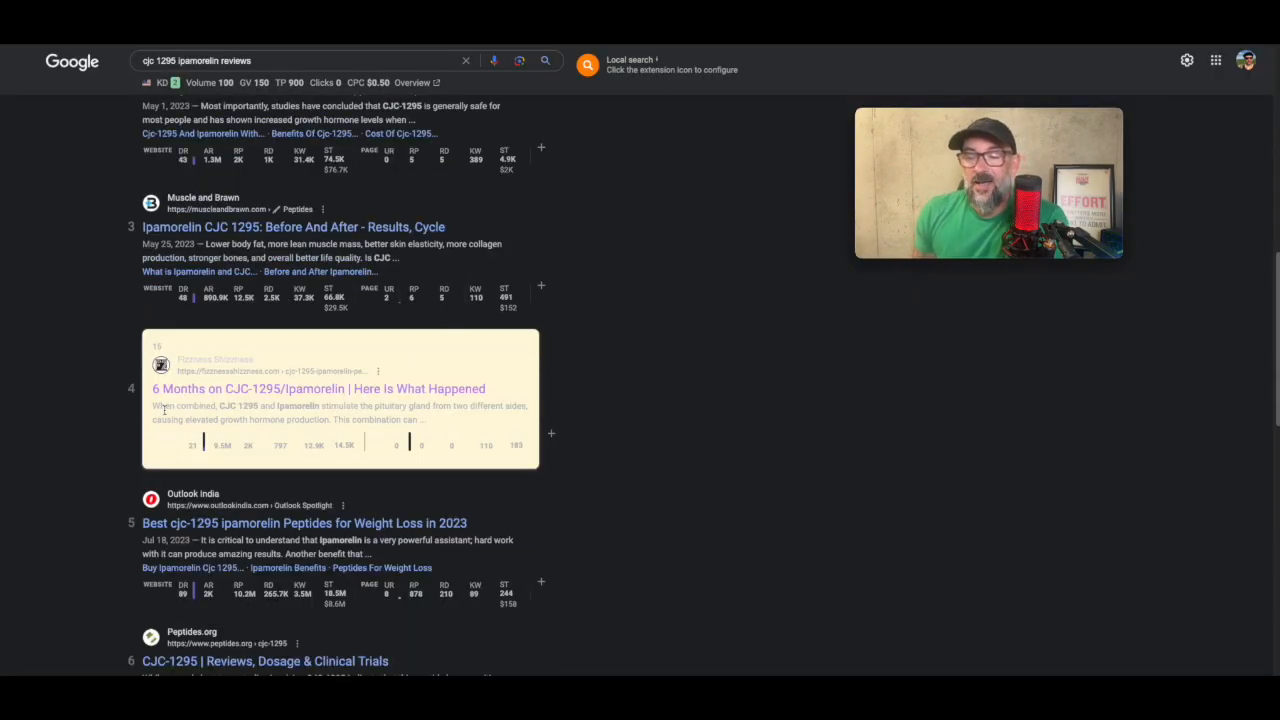
mouse_move(88, 378)
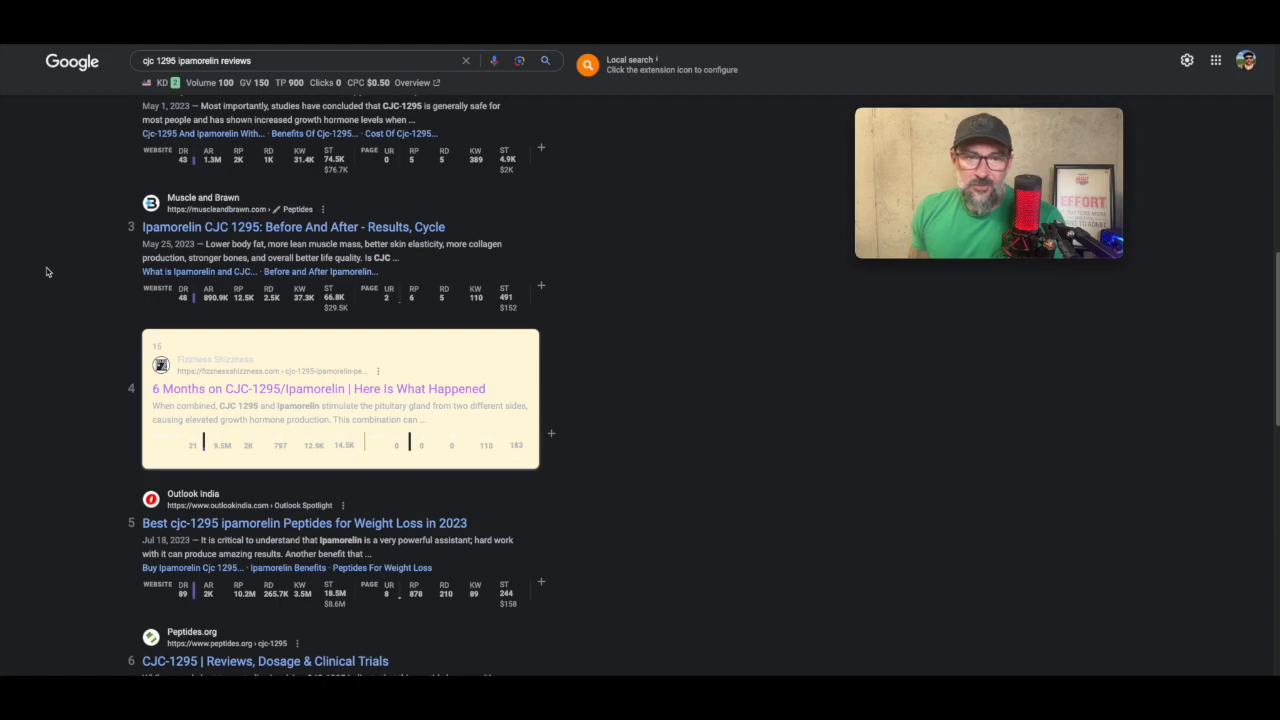
Search Google for 'whats the lunk alarm' and scroll to the Fizzness Shizzness result
type("whats the lunk alarm")
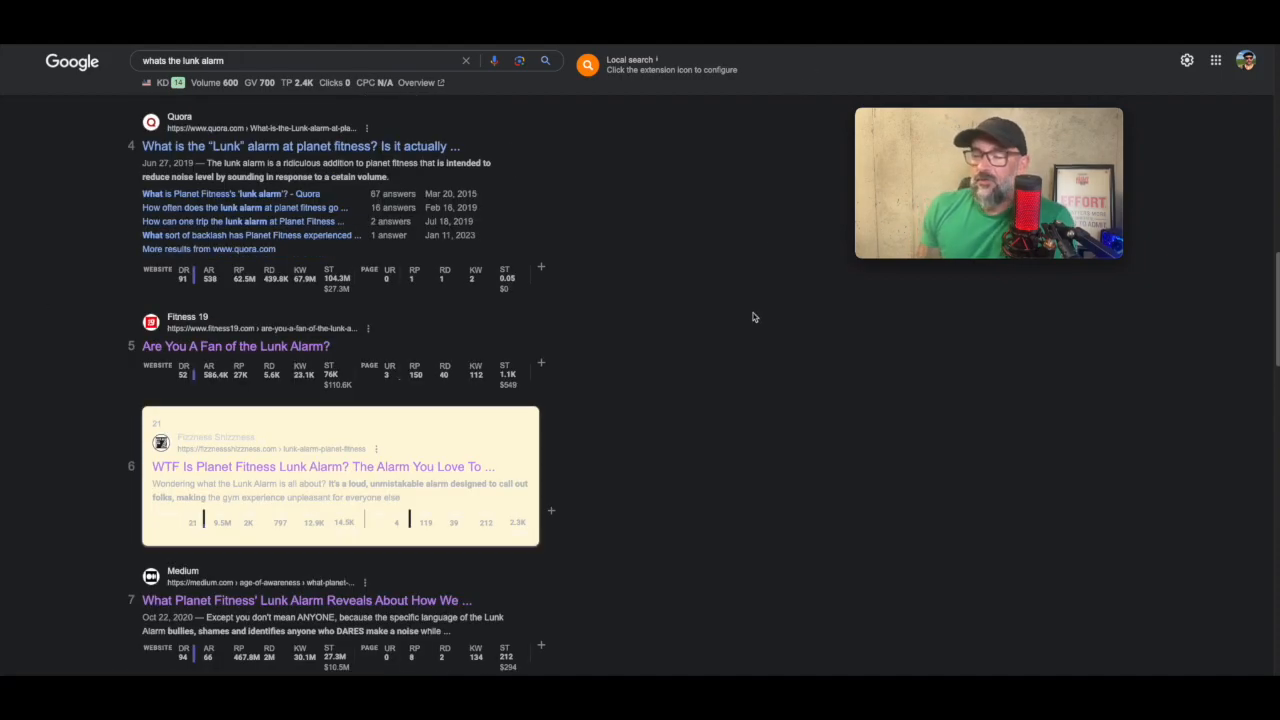
mouse_move(234, 413)
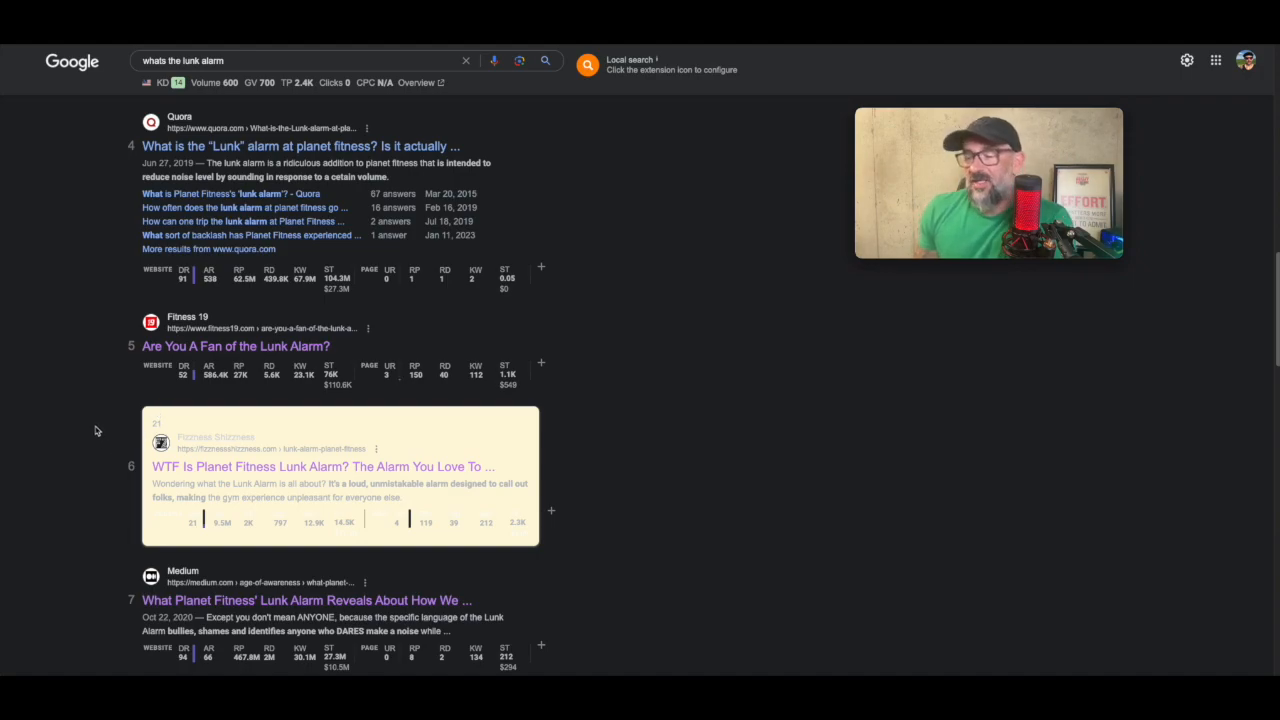
scroll("down", 3)
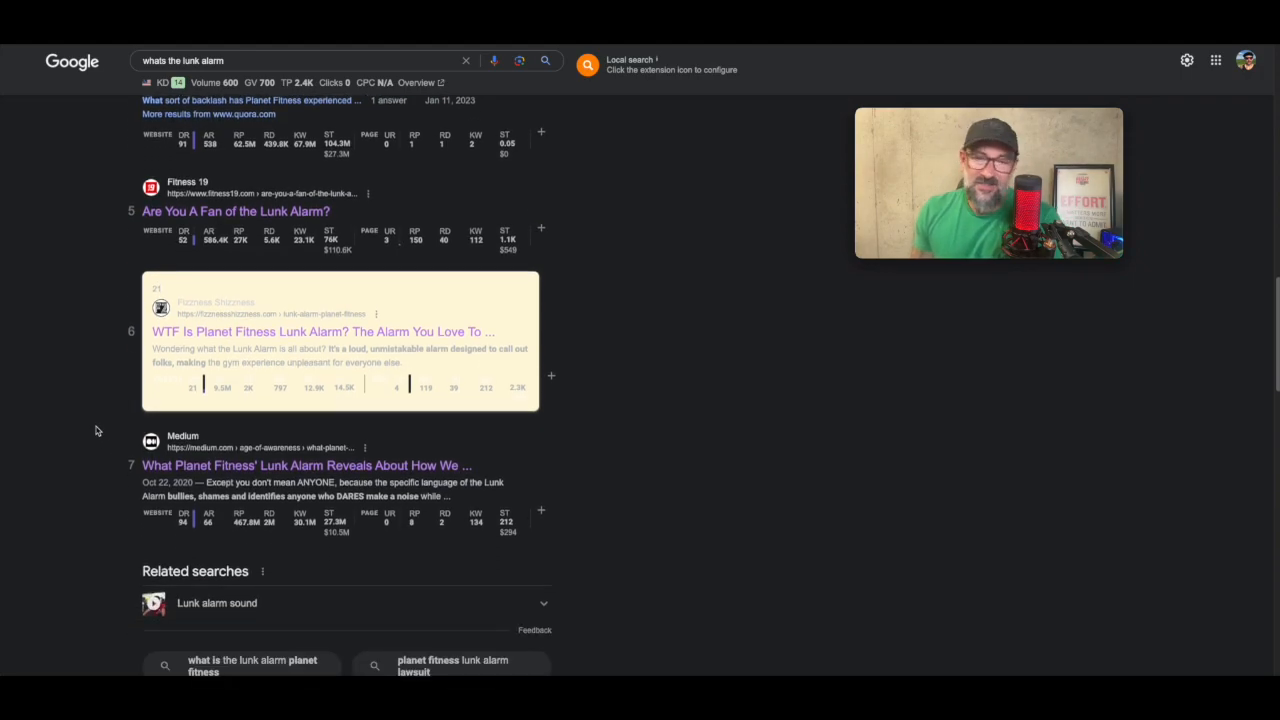
scroll("up", 3)
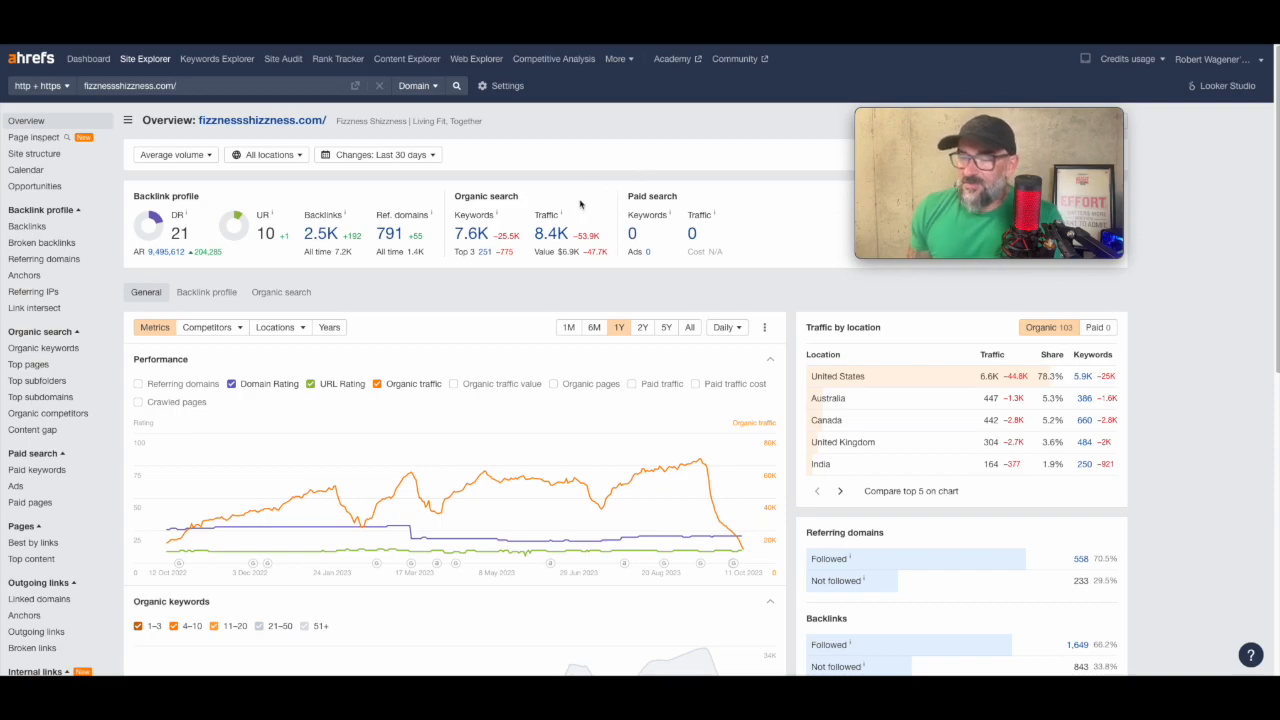
mouse_move(513, 313)
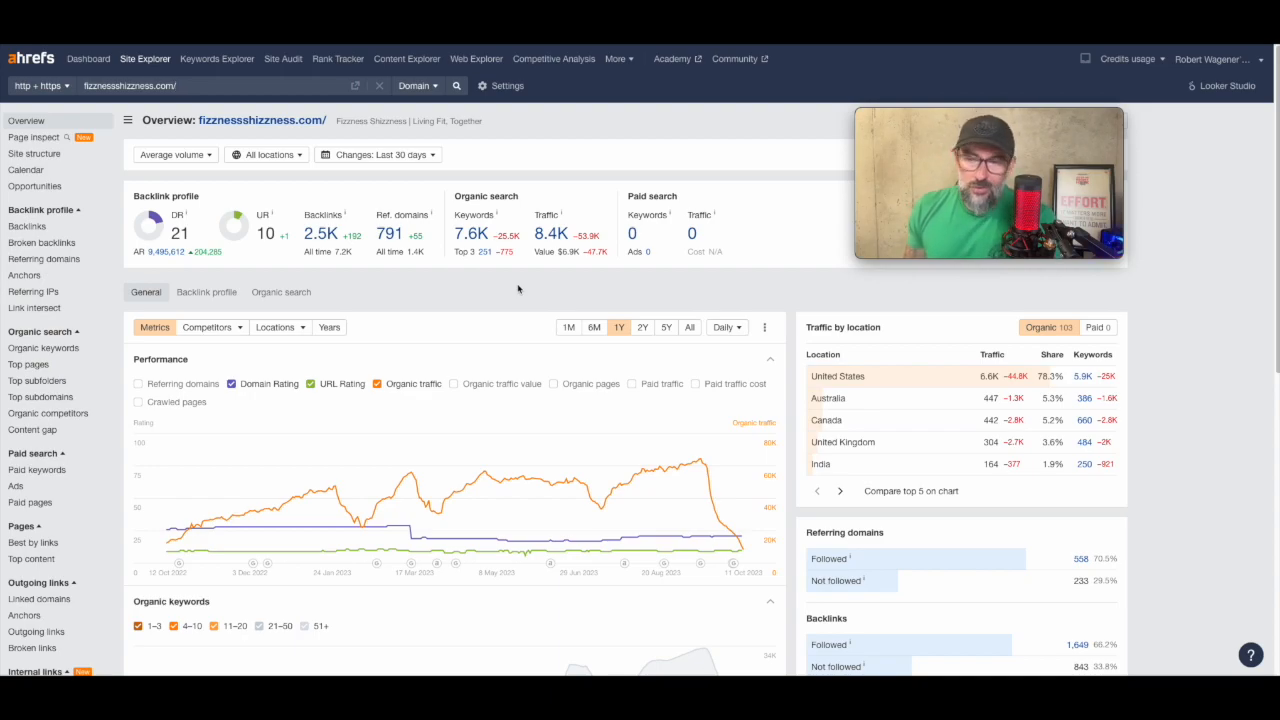
mouse_move(569, 289)
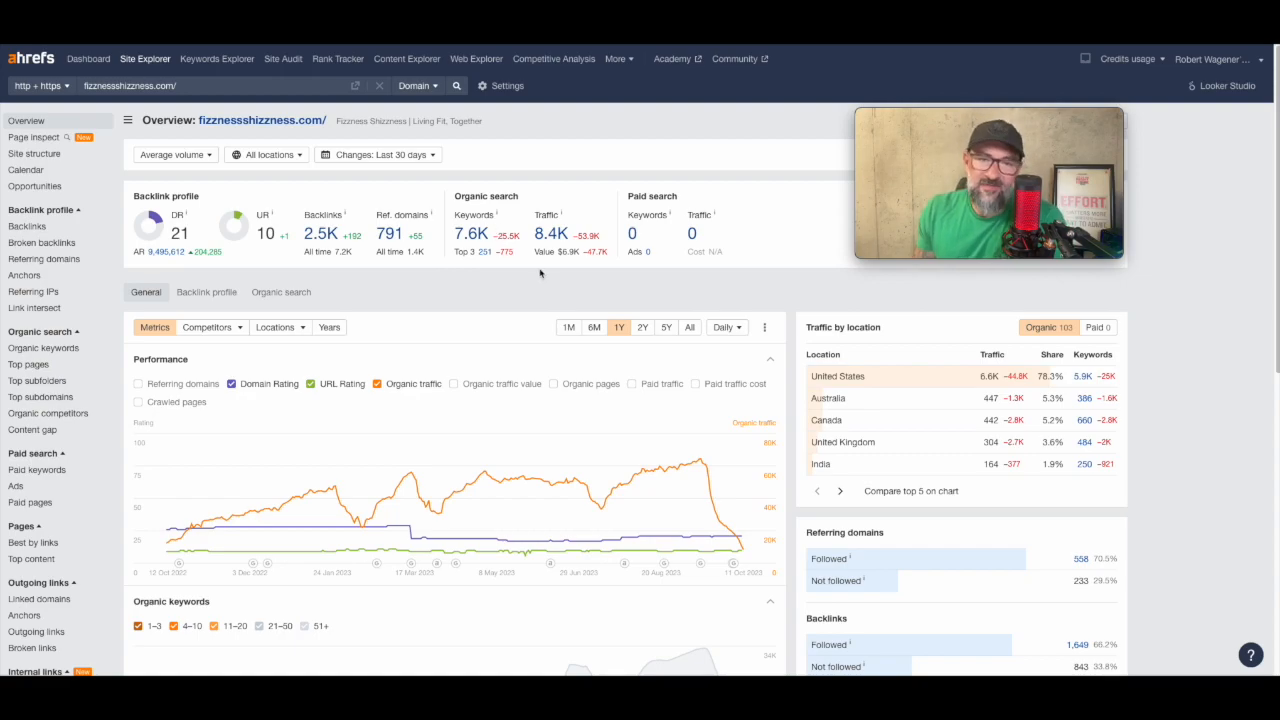
mouse_move(598, 291)
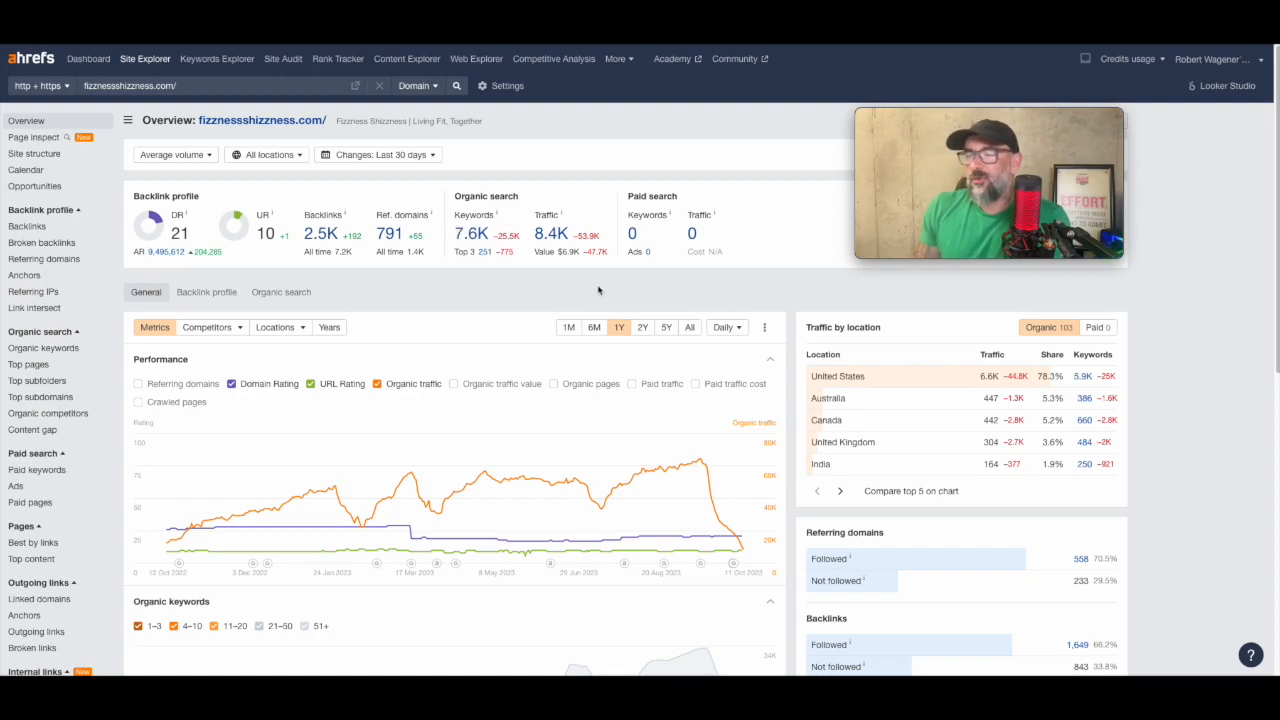
mouse_move(509, 290)
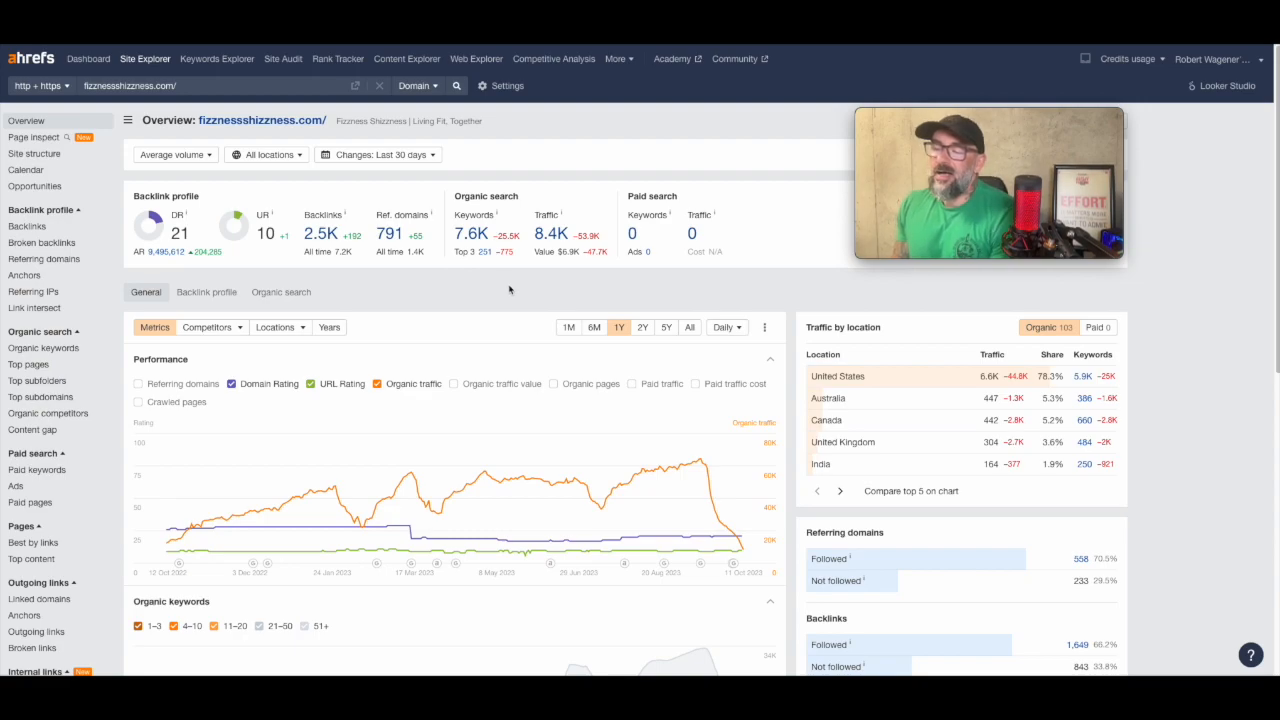
mouse_move(539, 276)
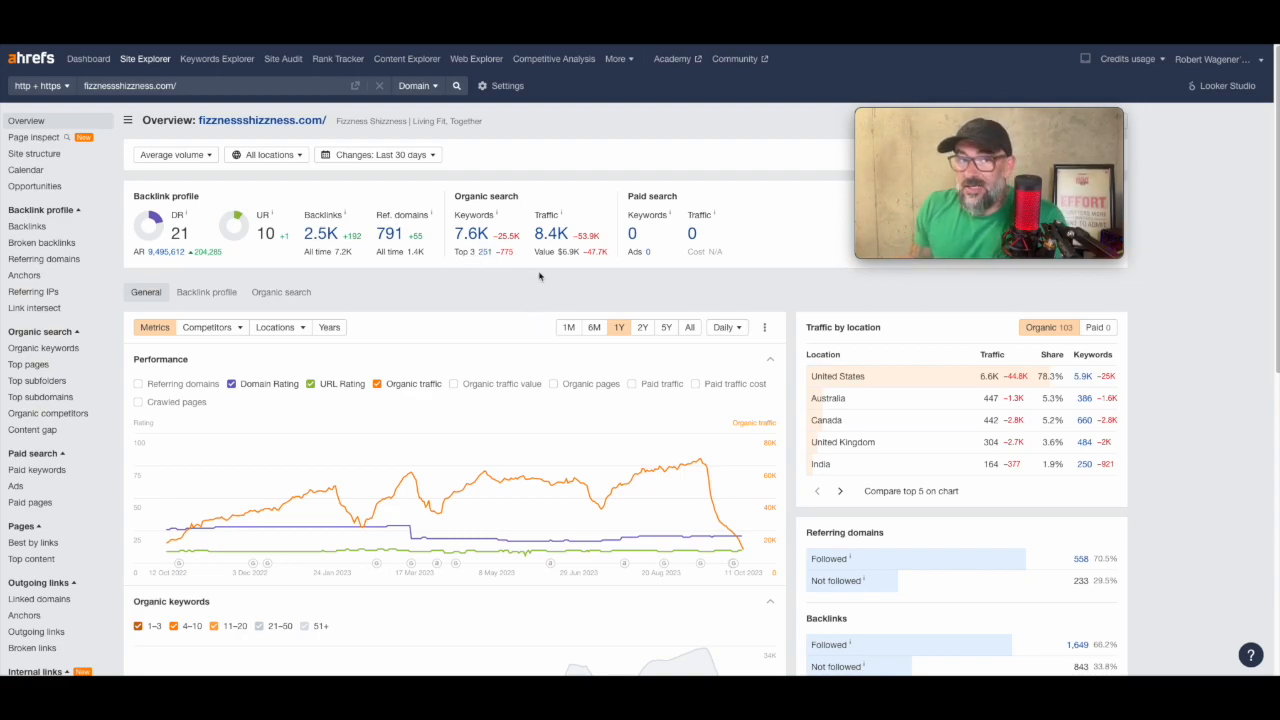
mouse_move(515, 175)
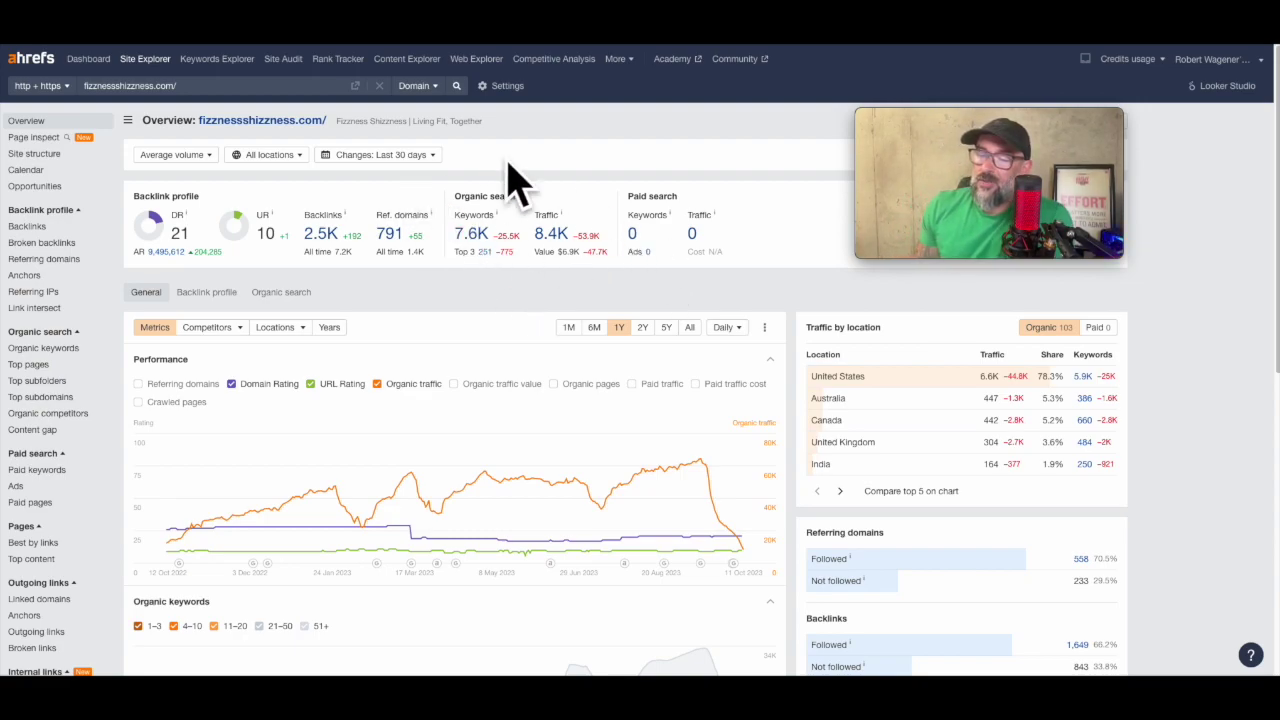
mouse_move(195, 230)
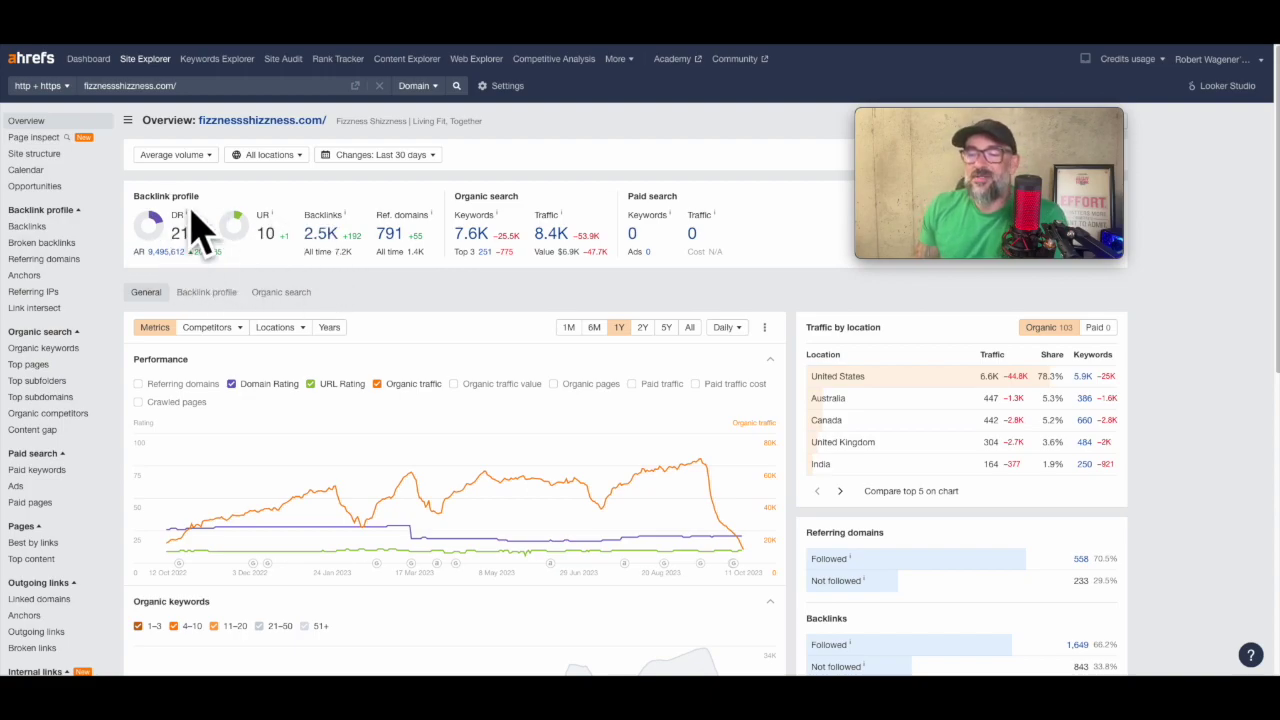
mouse_move(390, 311)
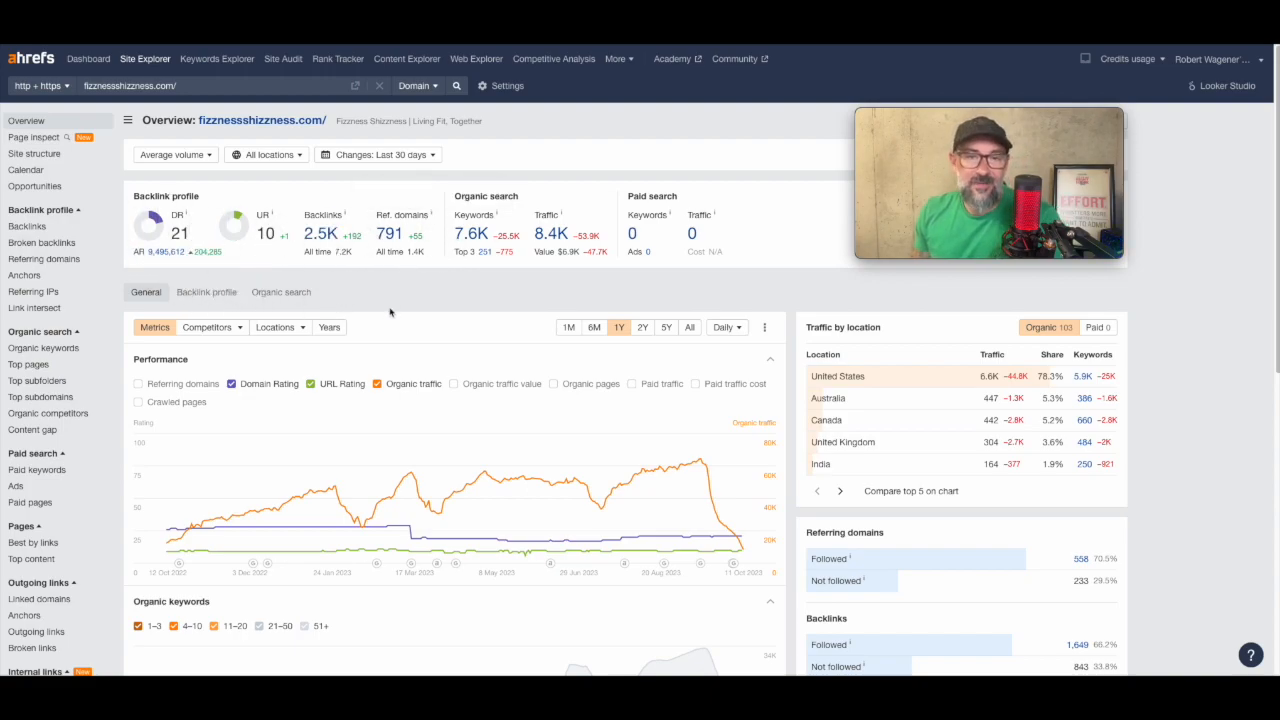
mouse_move(478, 304)
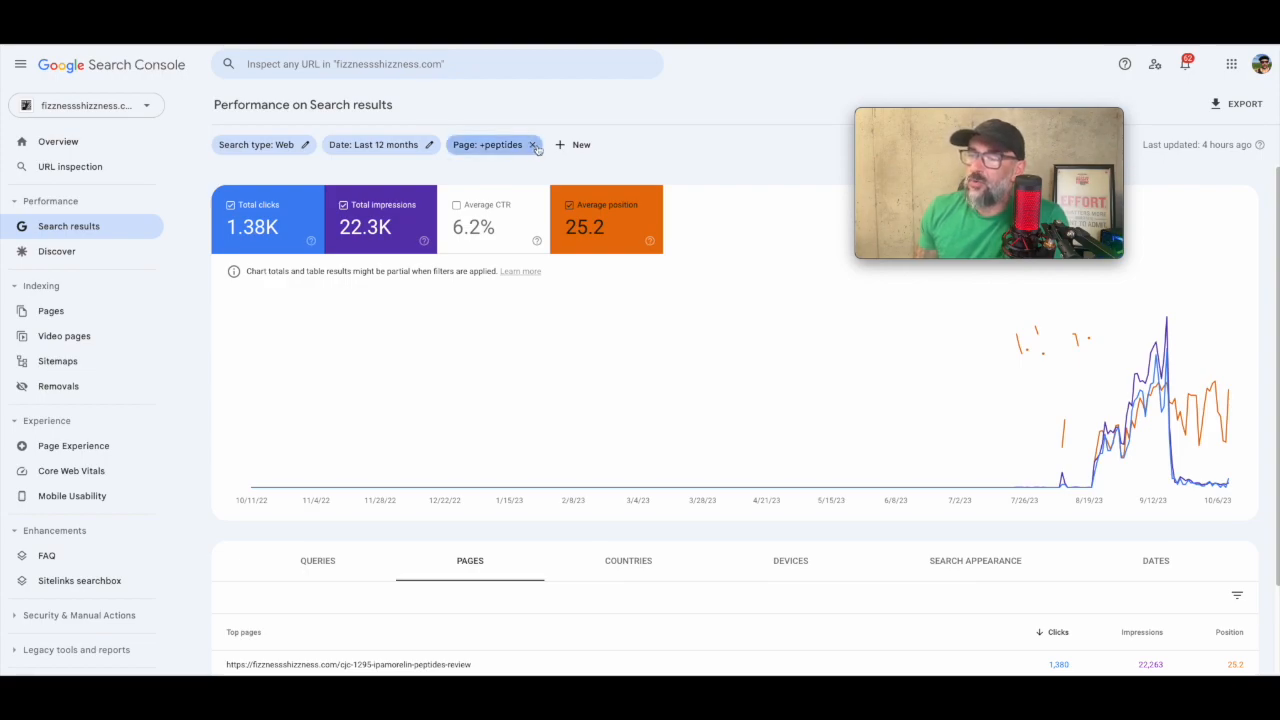
Clear the 'Page: +peptides' filter chip to restore full-site totals
left_click(533, 144)
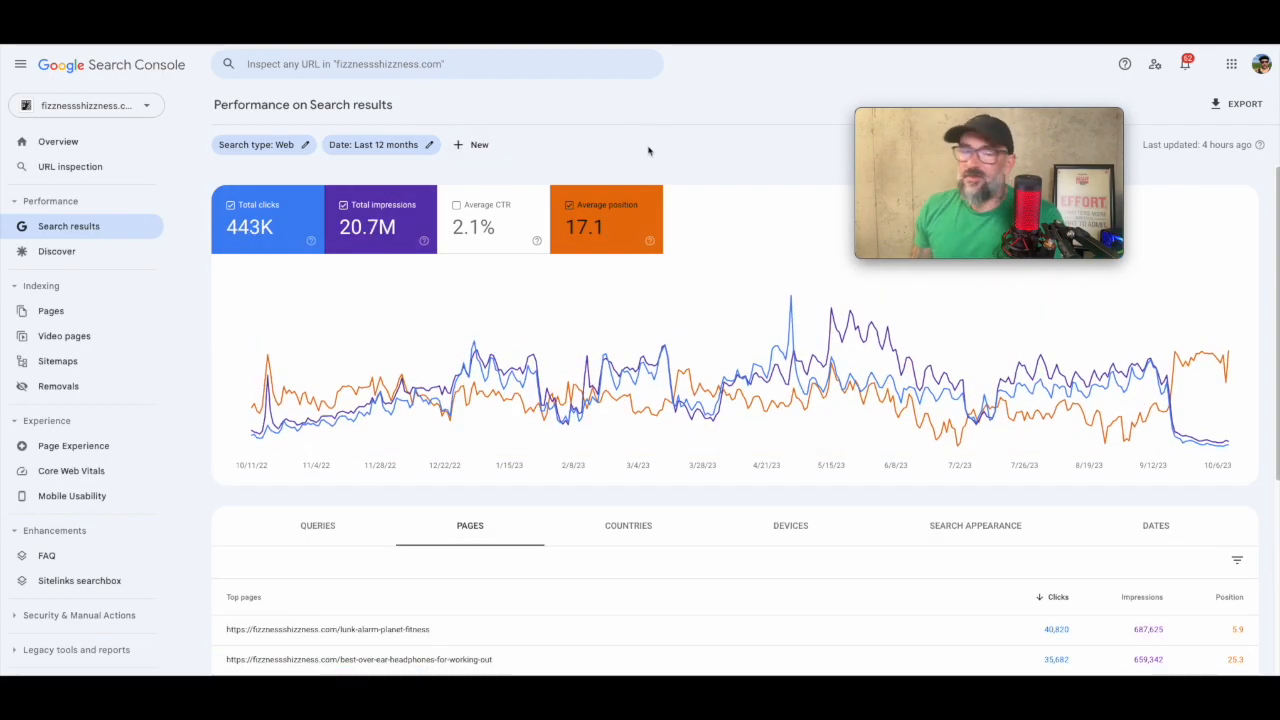
mouse_move(852, 310)
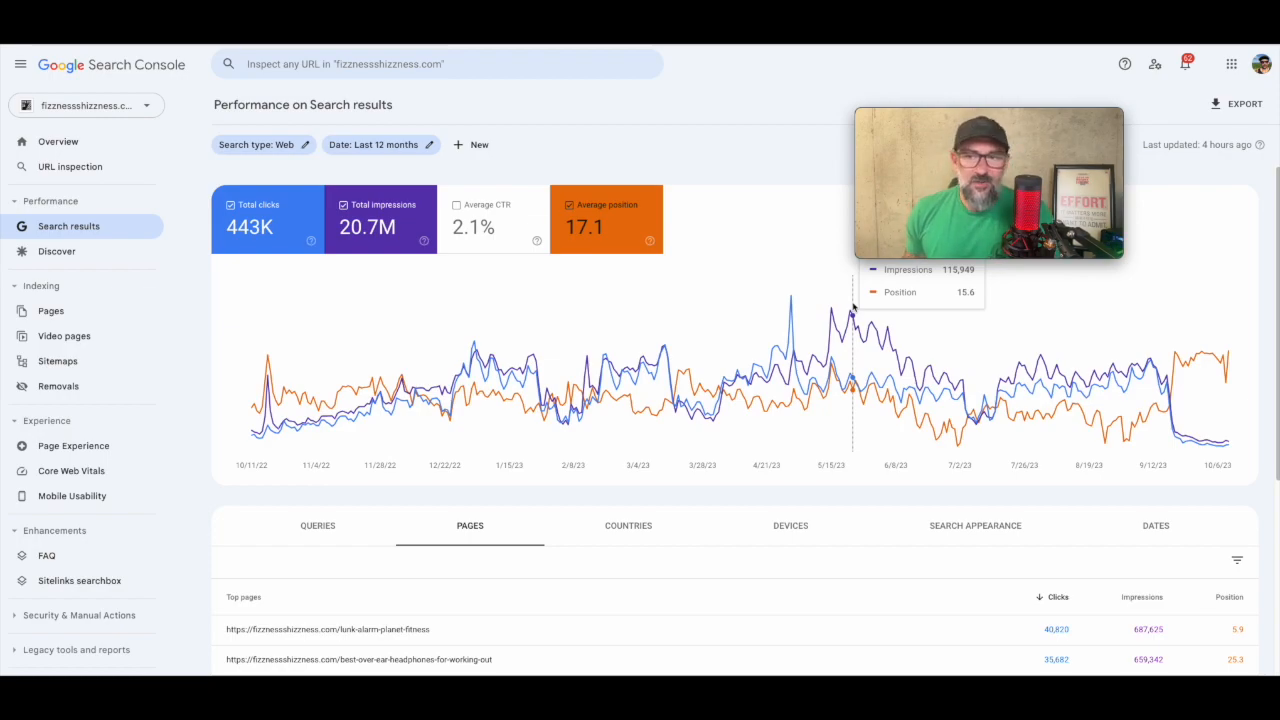
mouse_move(648, 310)
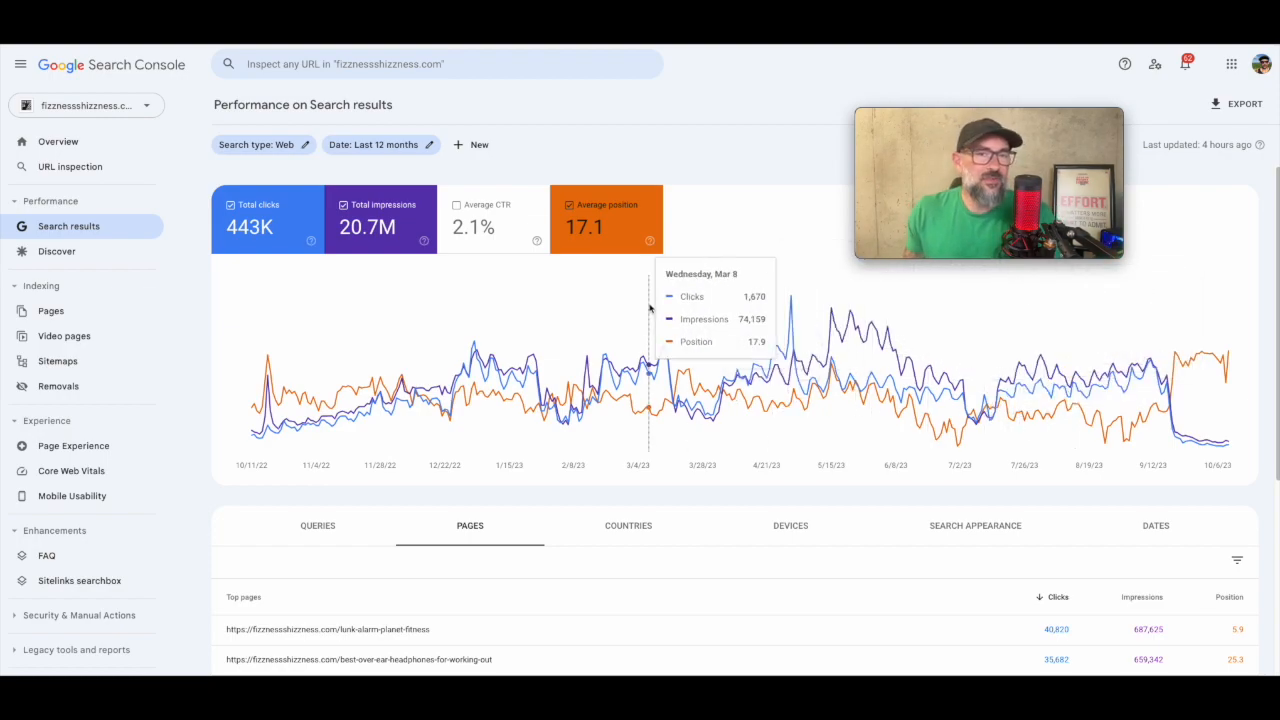
mouse_move(778, 400)
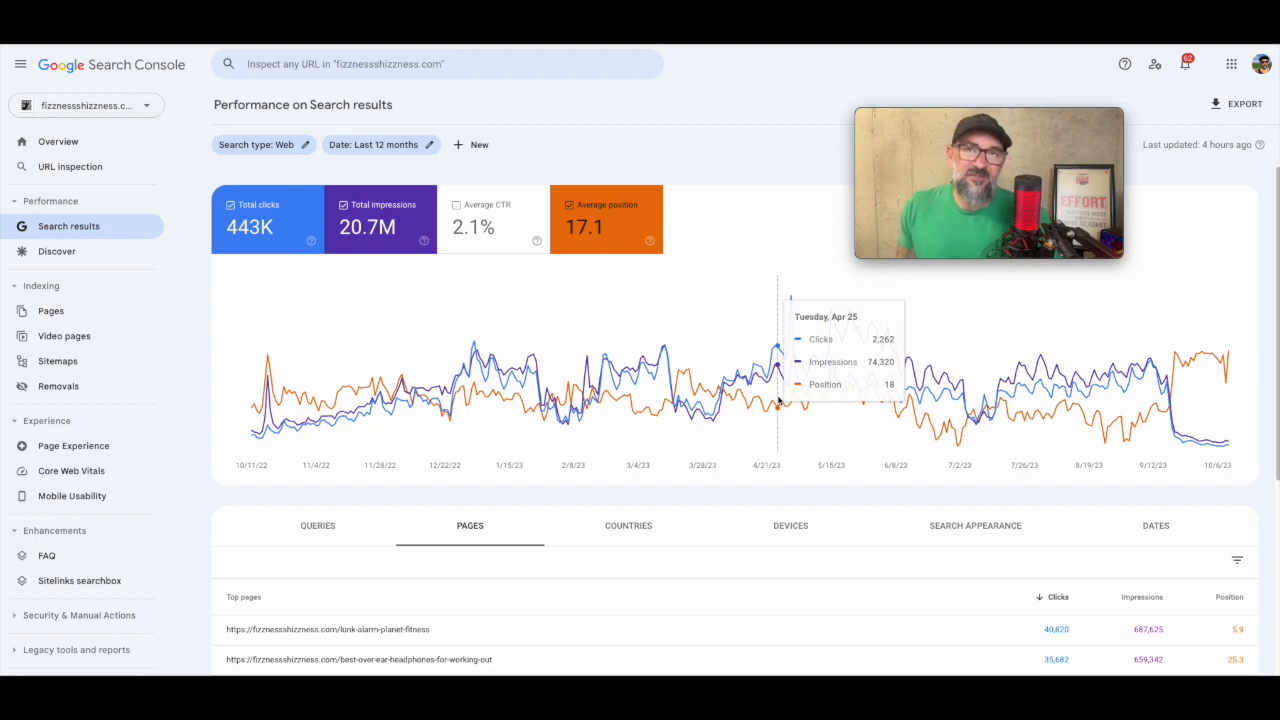
mouse_move(688, 143)
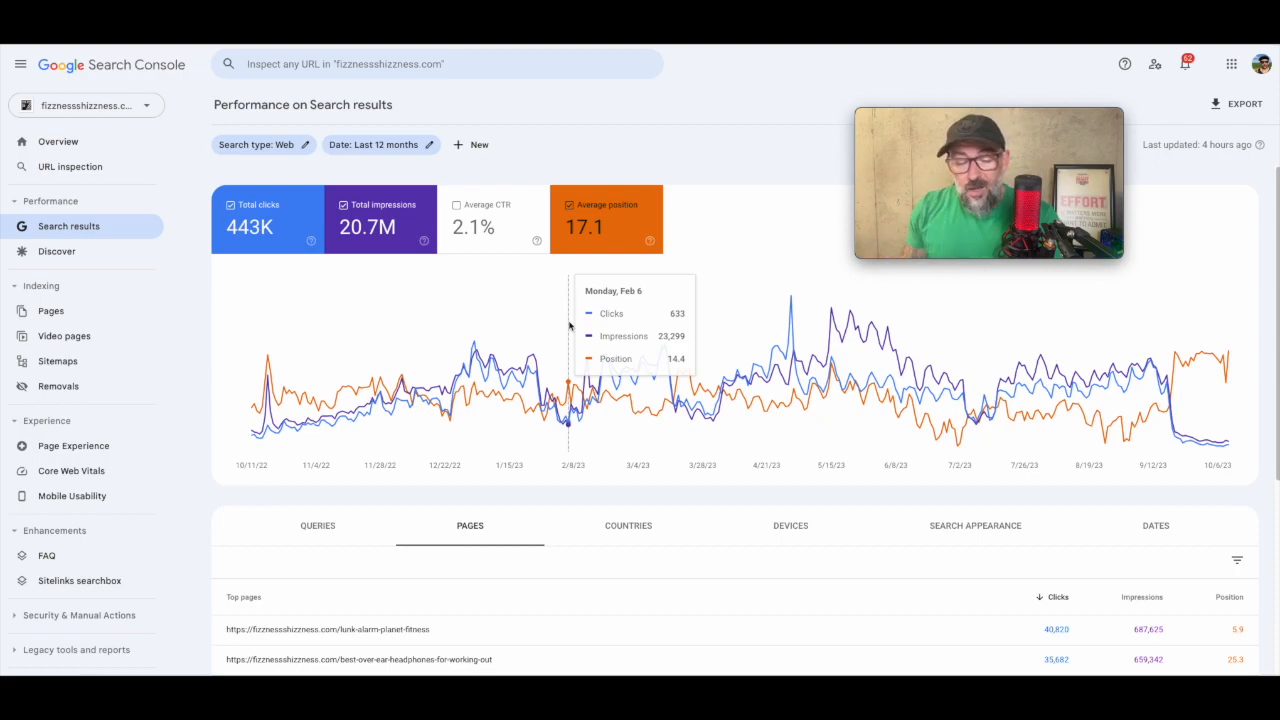
mouse_move(717, 131)
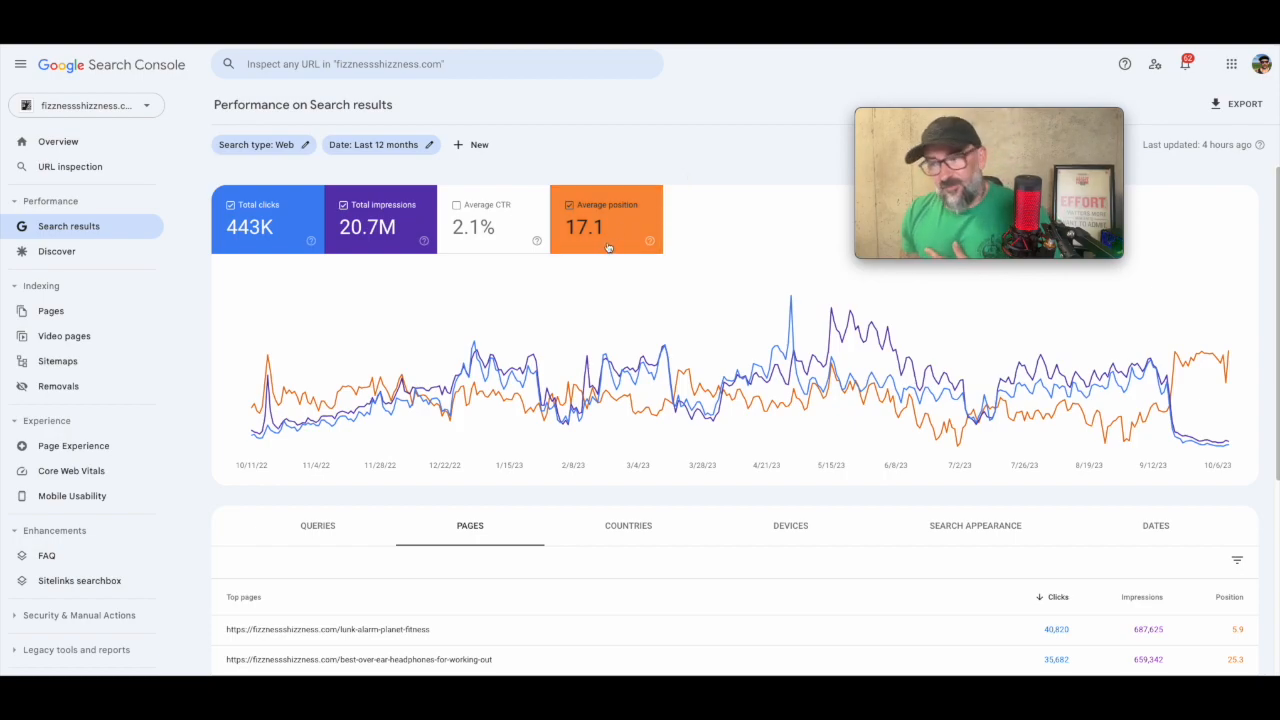
mouse_move(646, 135)
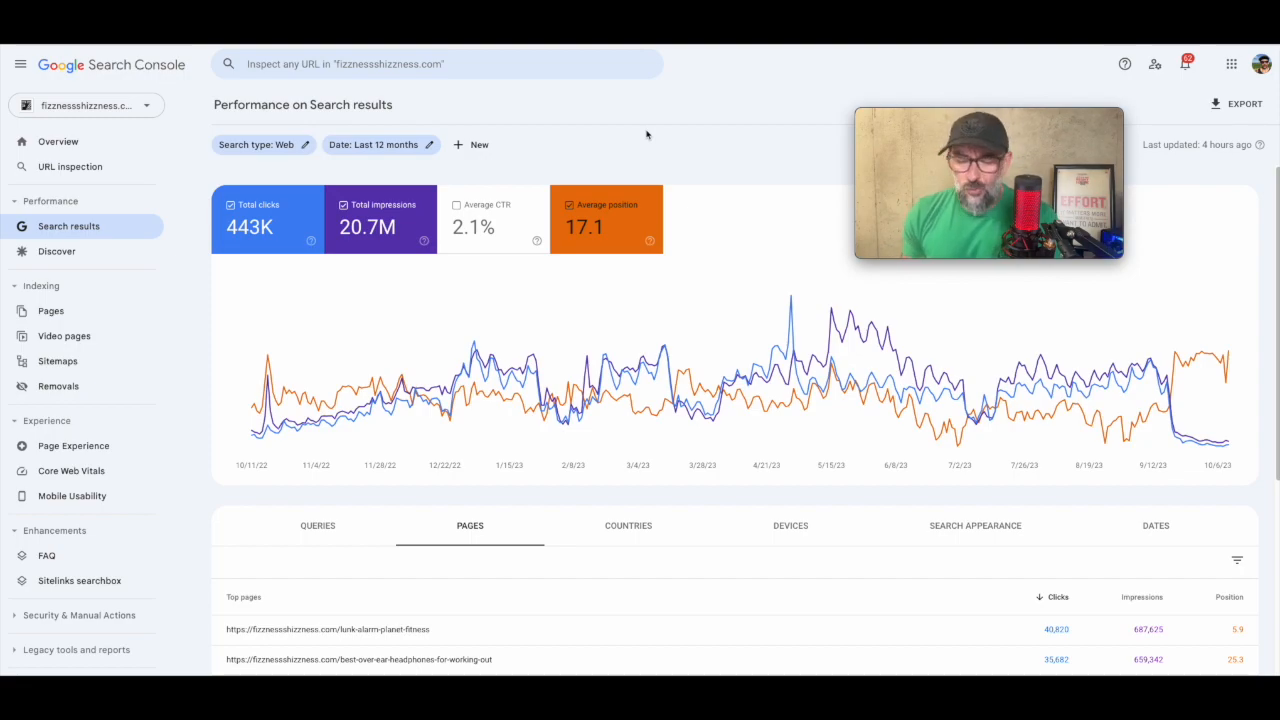
mouse_move(668, 131)
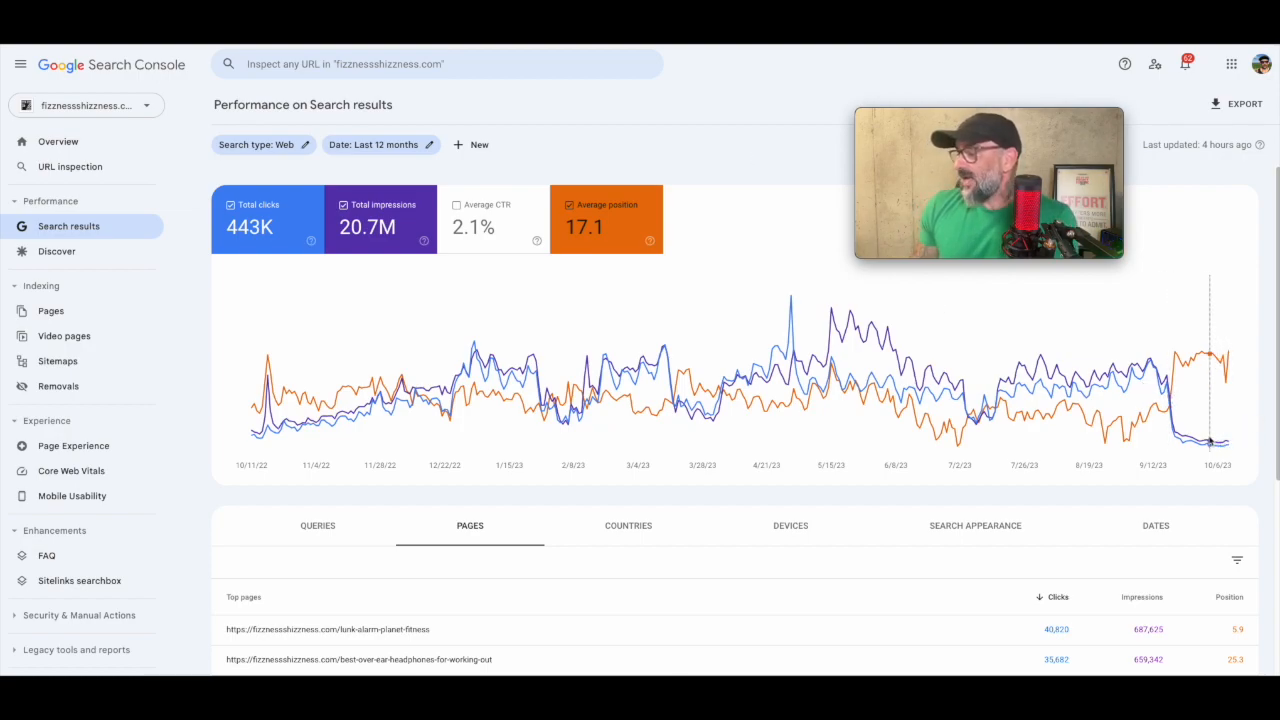
mouse_move(1185, 385)
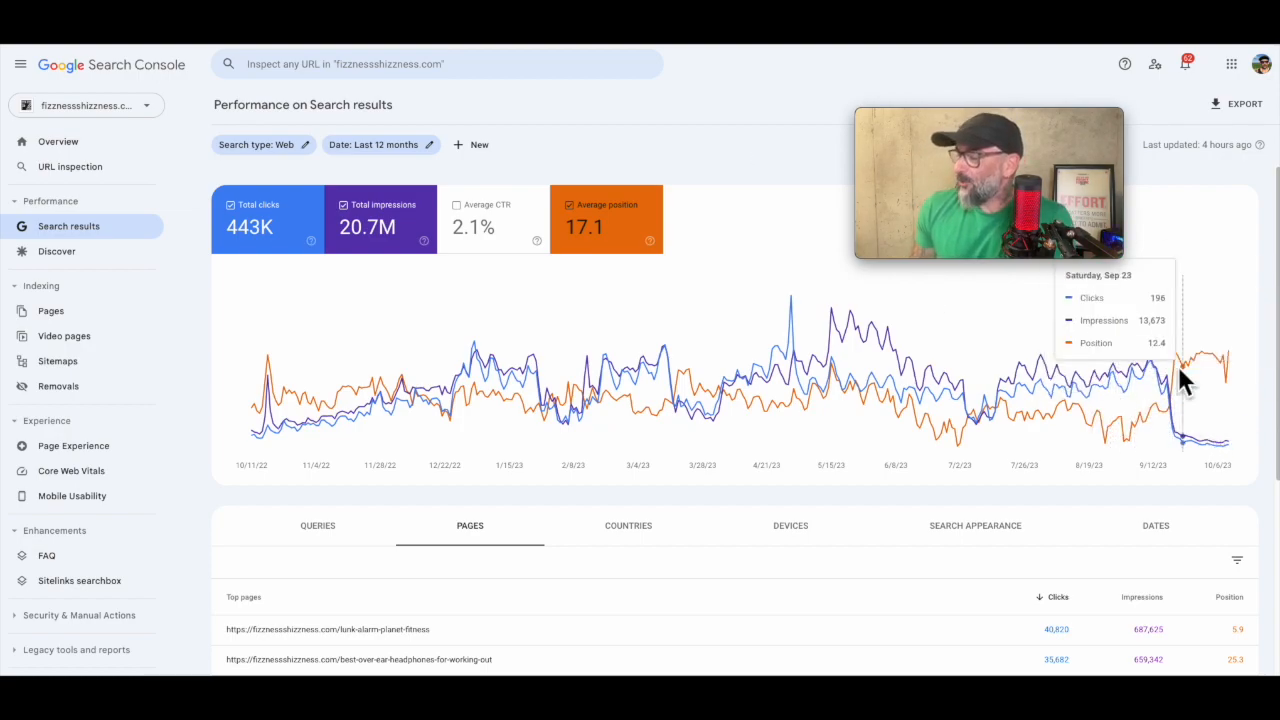
mouse_move(1215, 425)
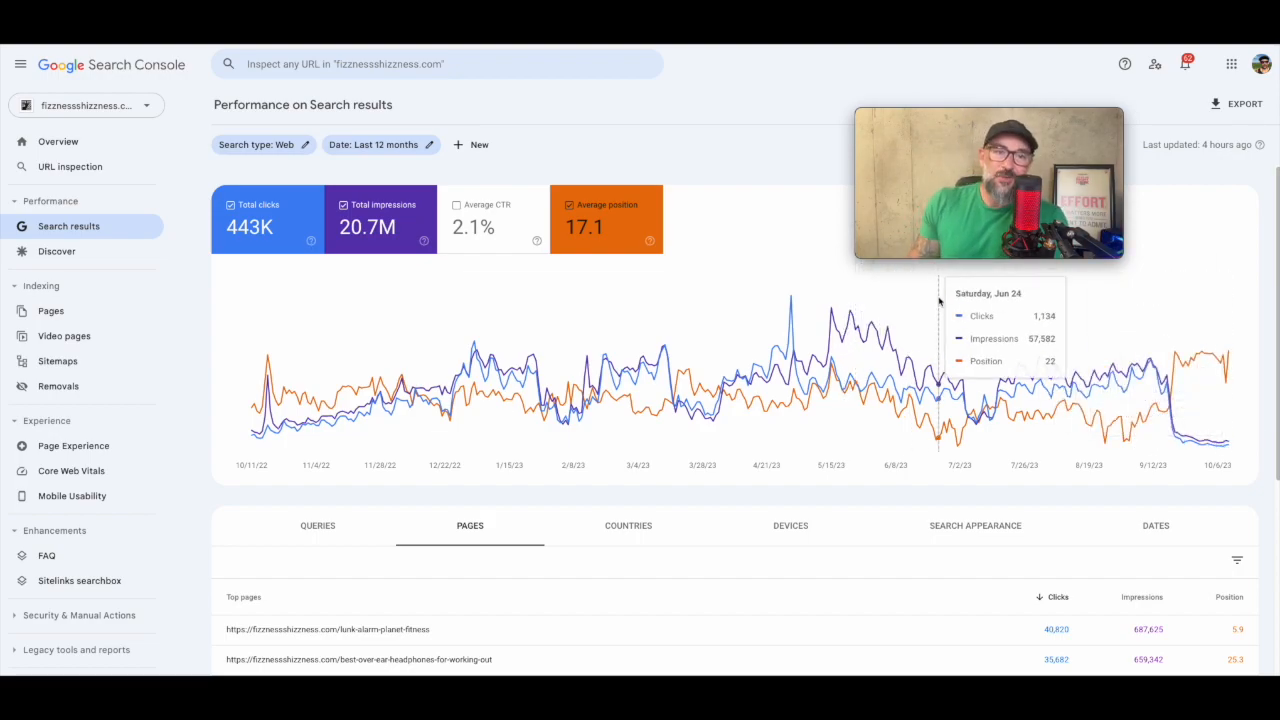
mouse_move(665, 137)
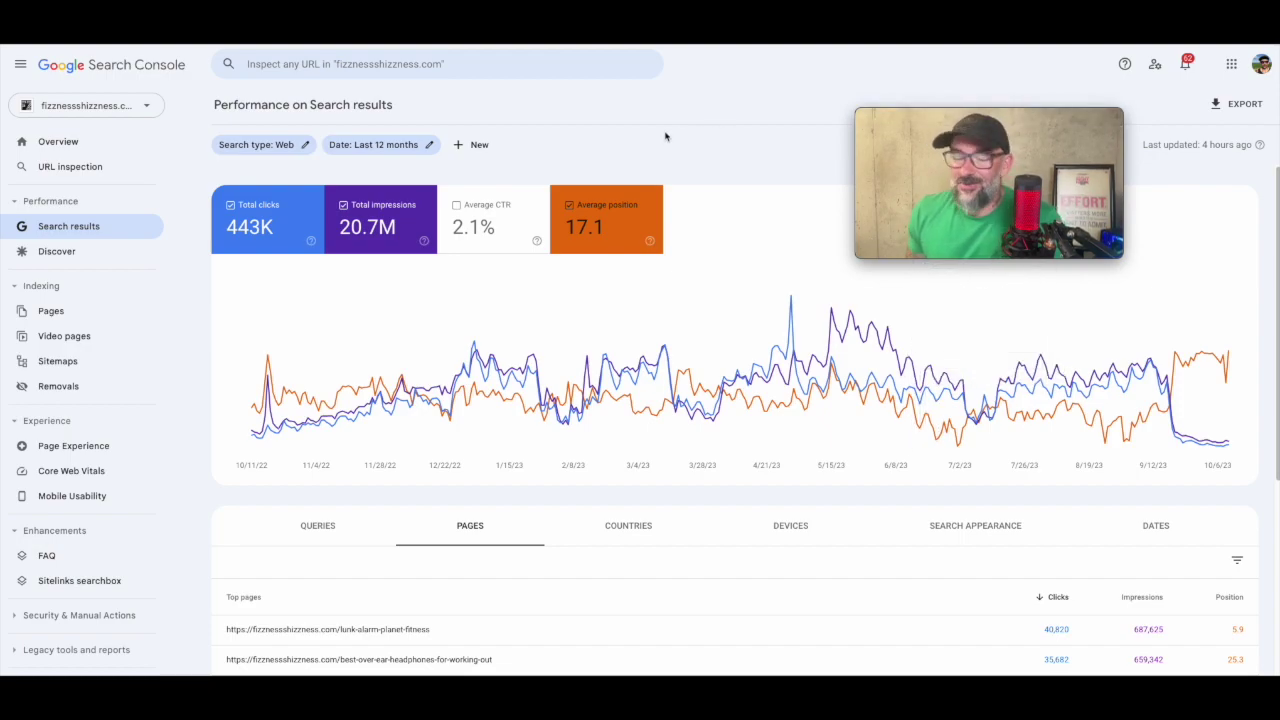